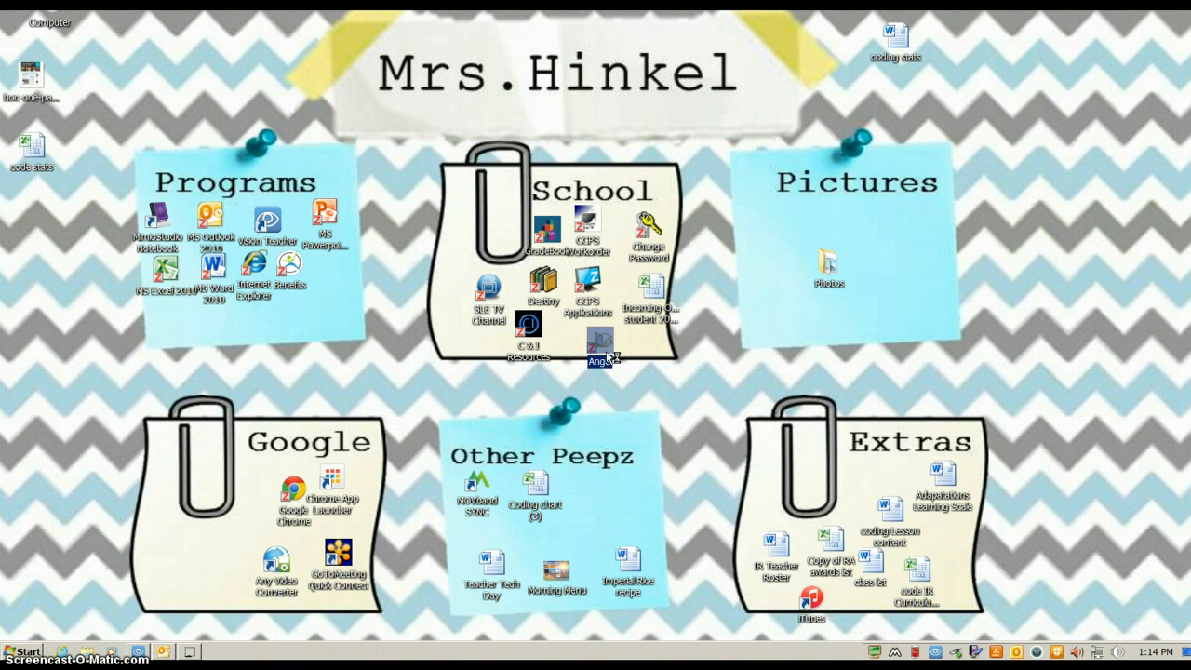
Launch the district portal shortcut and scroll My Announcements down to the Symbaloo webmixes
{"action": "double_click", "coordinate": [599, 342]}
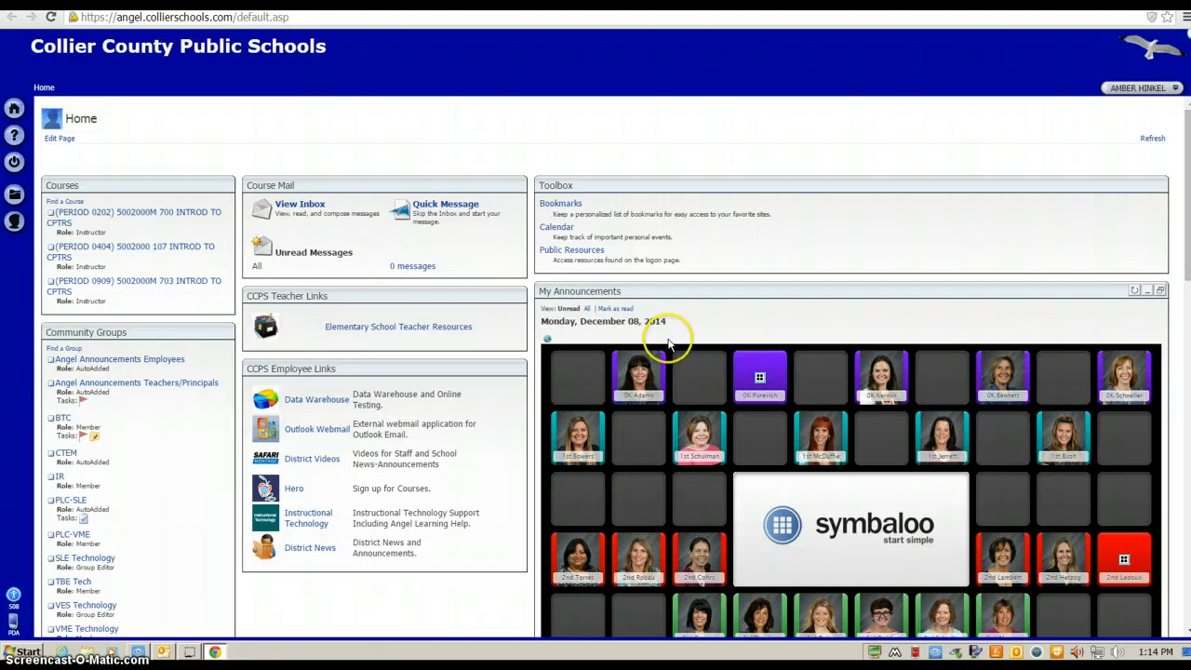
{"action": "scroll", "scroll_direction": "down", "scroll_amount": 3}
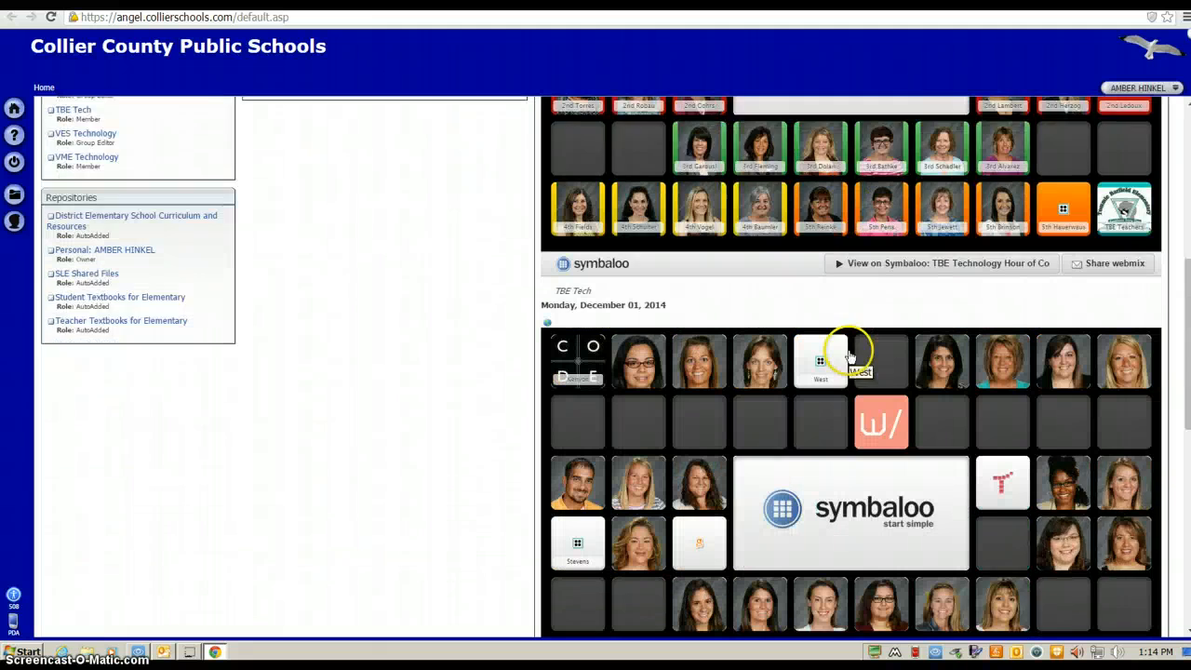
{"action": "scroll", "scroll_direction": "down", "scroll_amount": 3}
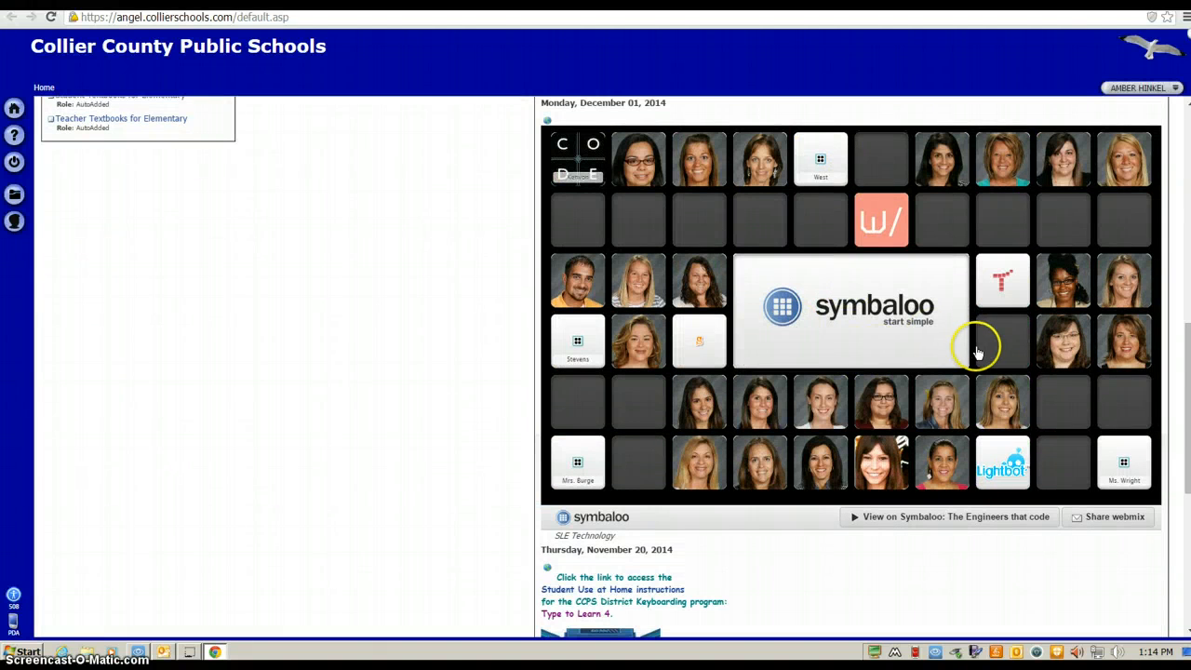
{"action": "mouse_move", "coordinate": [977, 353]}
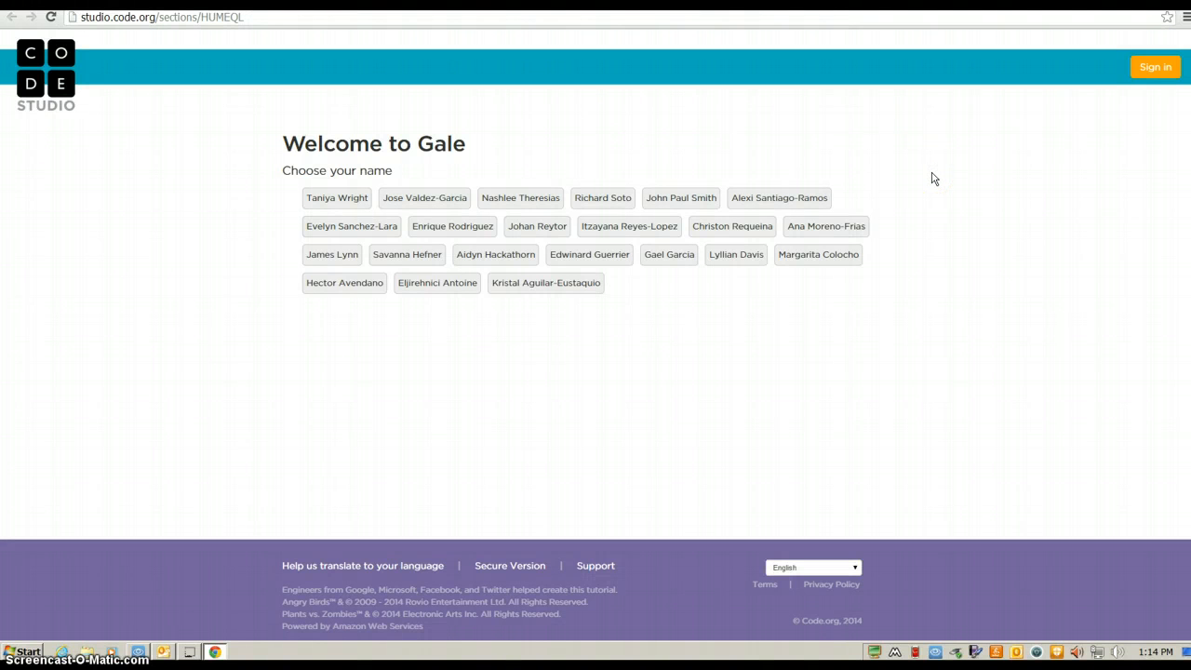
{"action": "mouse_move", "coordinate": [600, 240]}
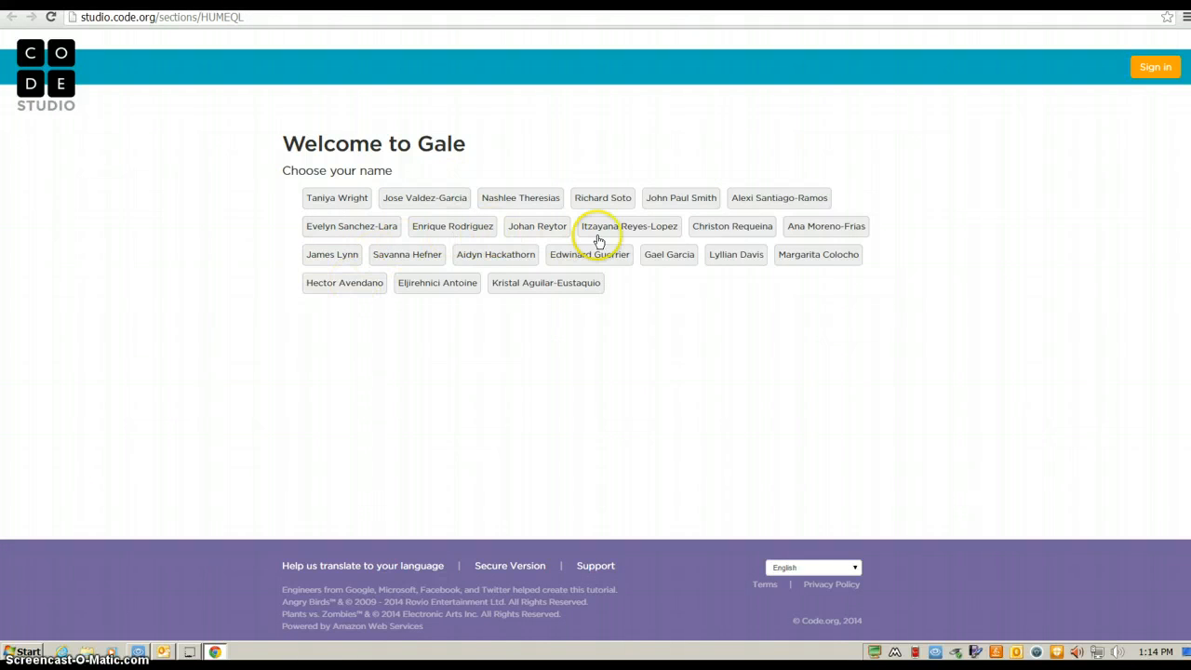
{"action": "left_click", "coordinate": [603, 197]}
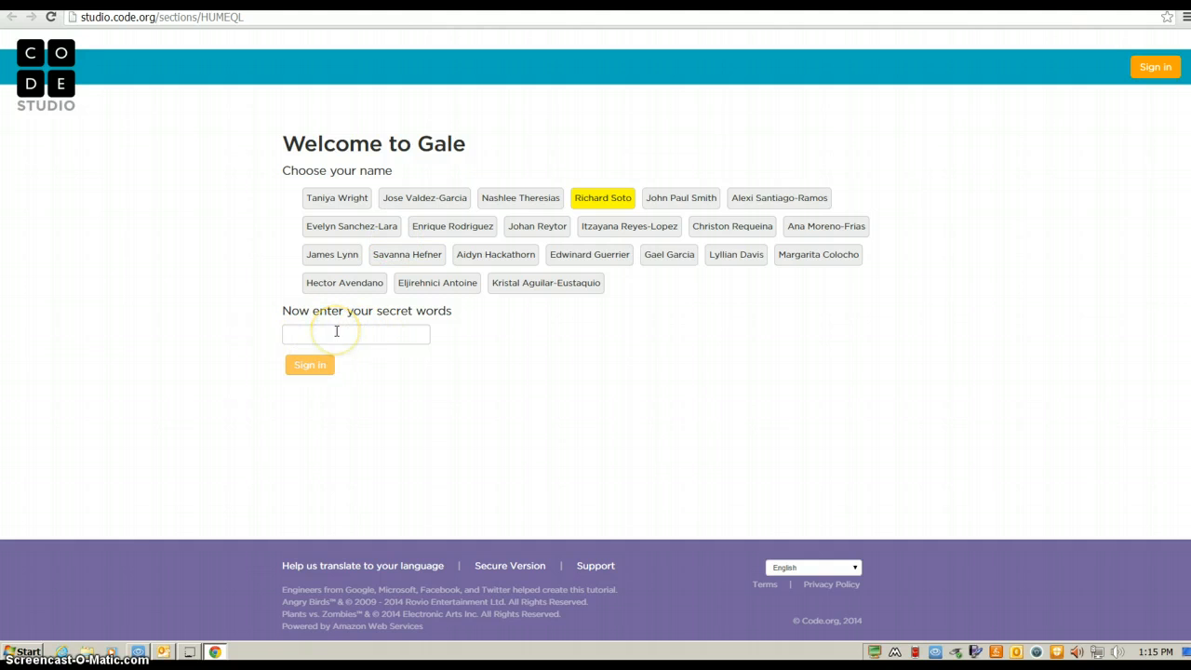
{"action": "left_click", "coordinate": [355, 335]}
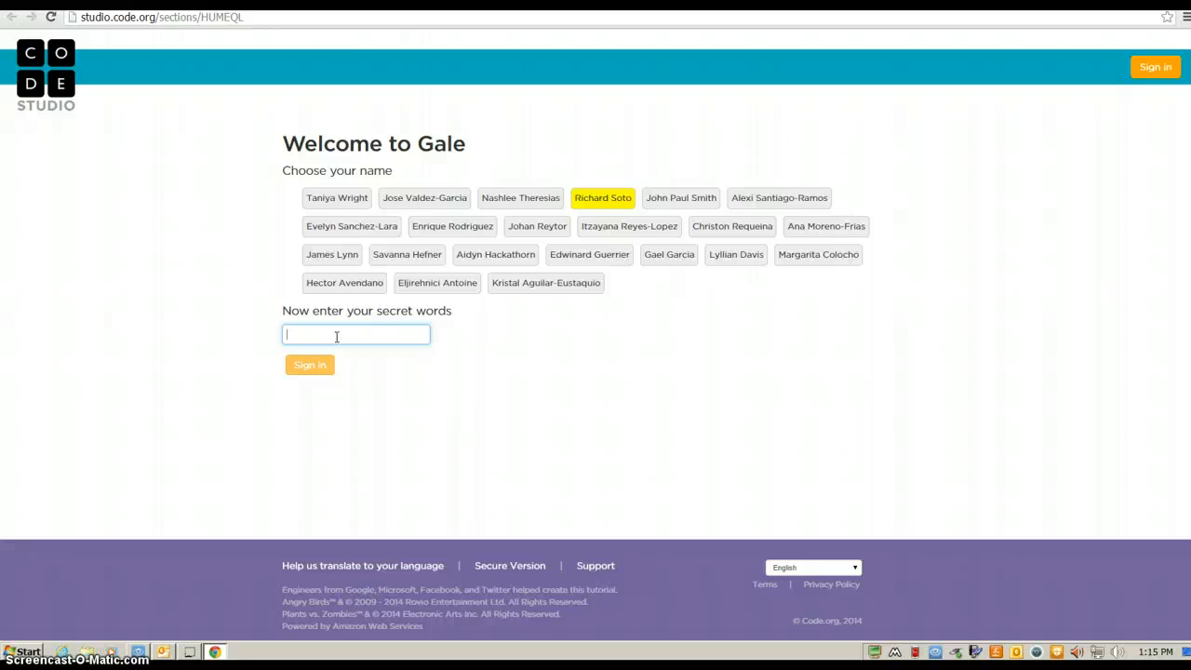
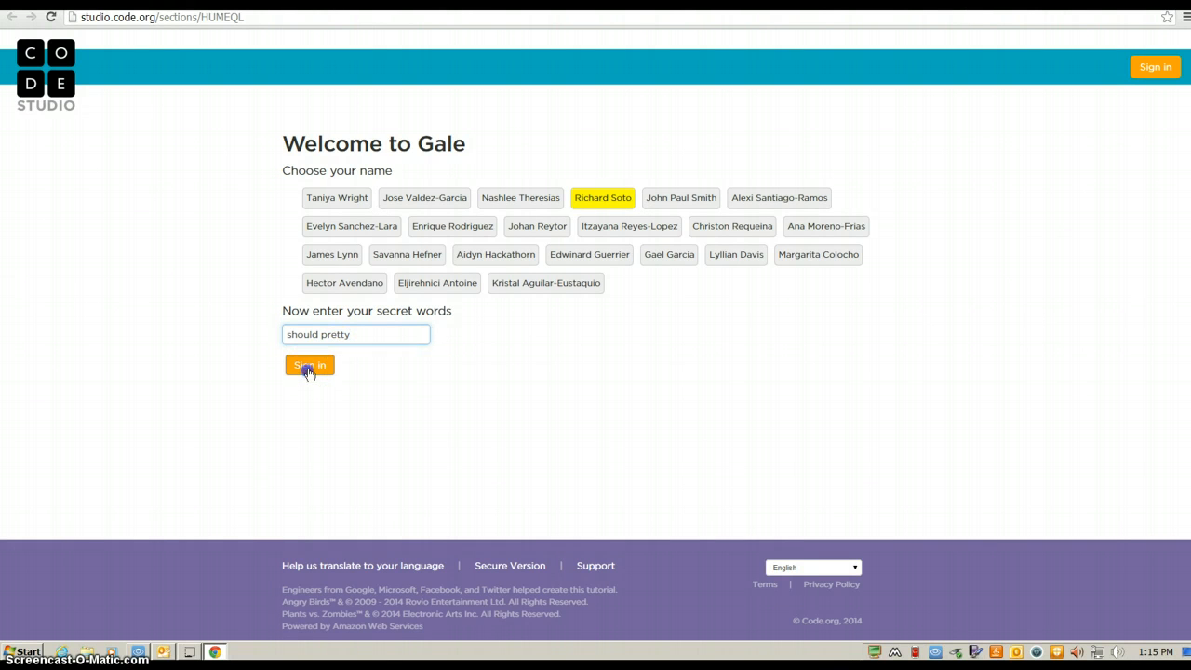
{"action": "left_click", "coordinate": [309, 365]}
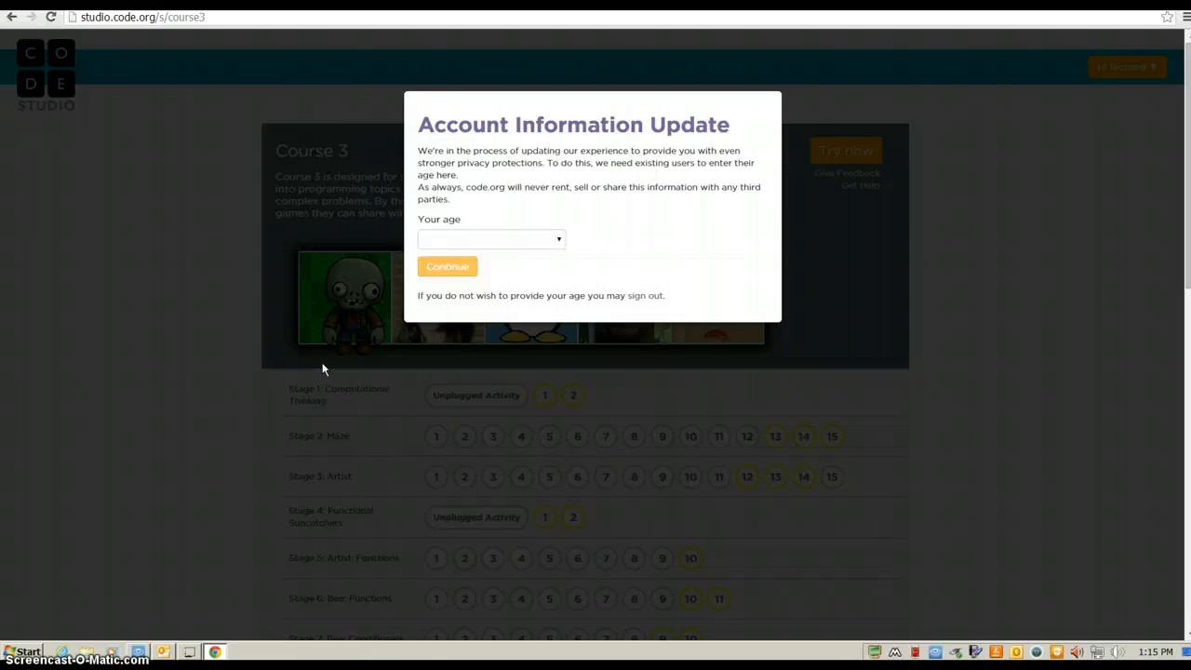
{"action": "mouse_move", "coordinate": [492, 244]}
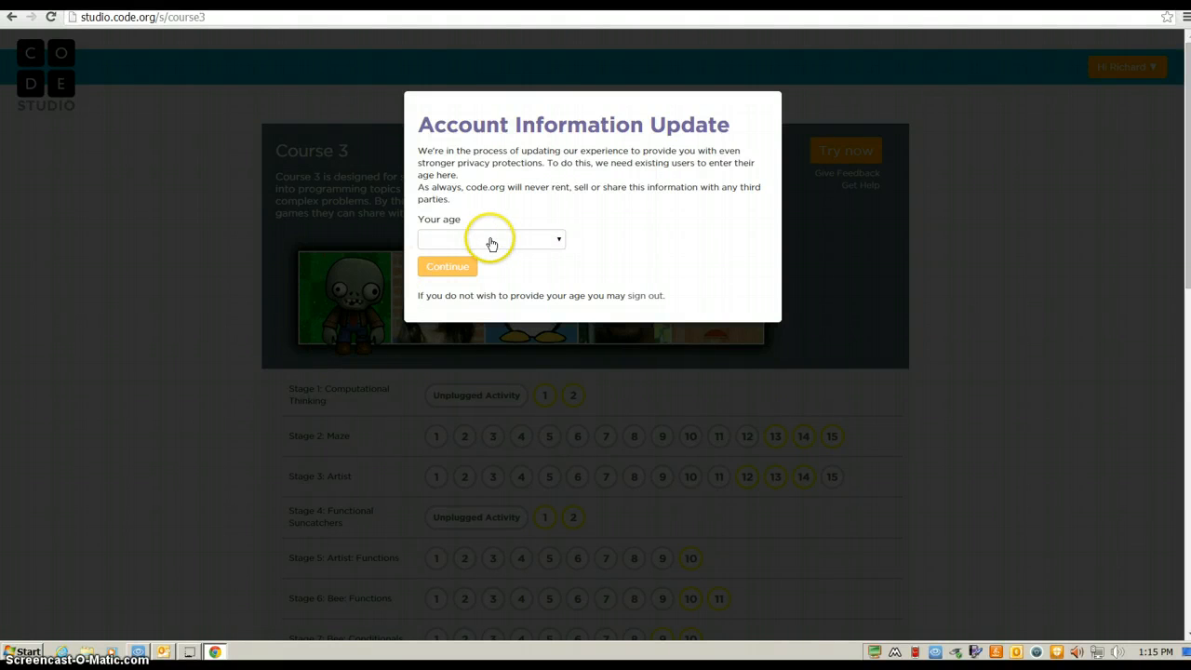
Answer the age prompt with 10 and continue to the Course 3 overview
{"action": "left_click", "coordinate": [492, 238]}
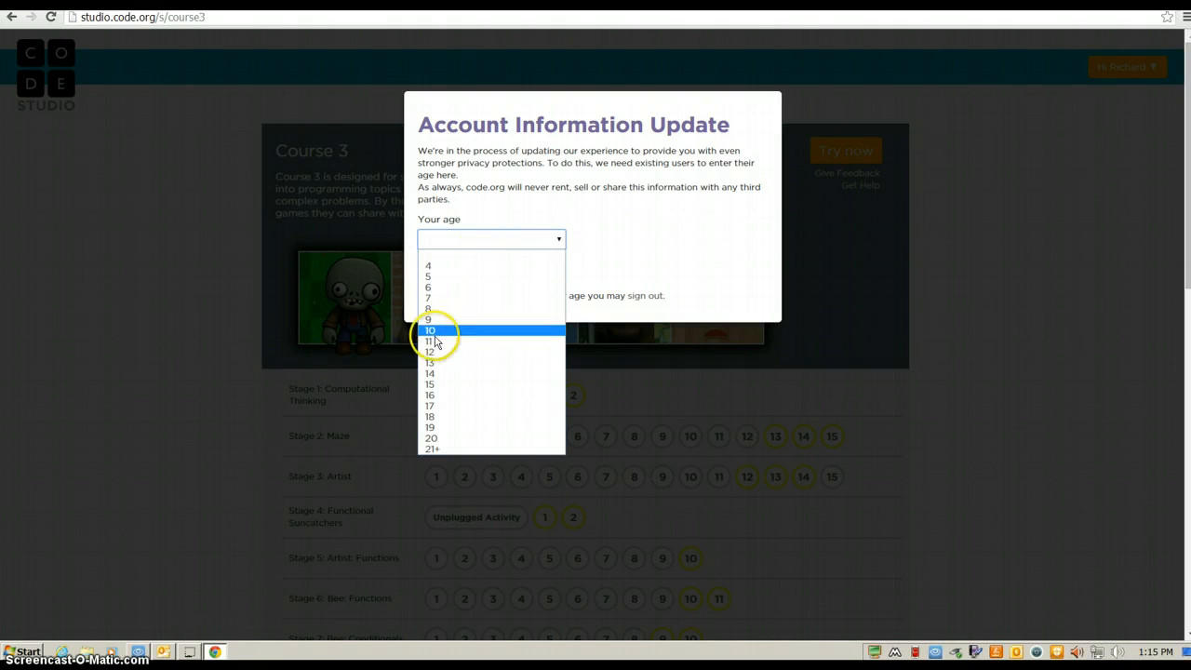
{"action": "left_click", "coordinate": [430, 330]}
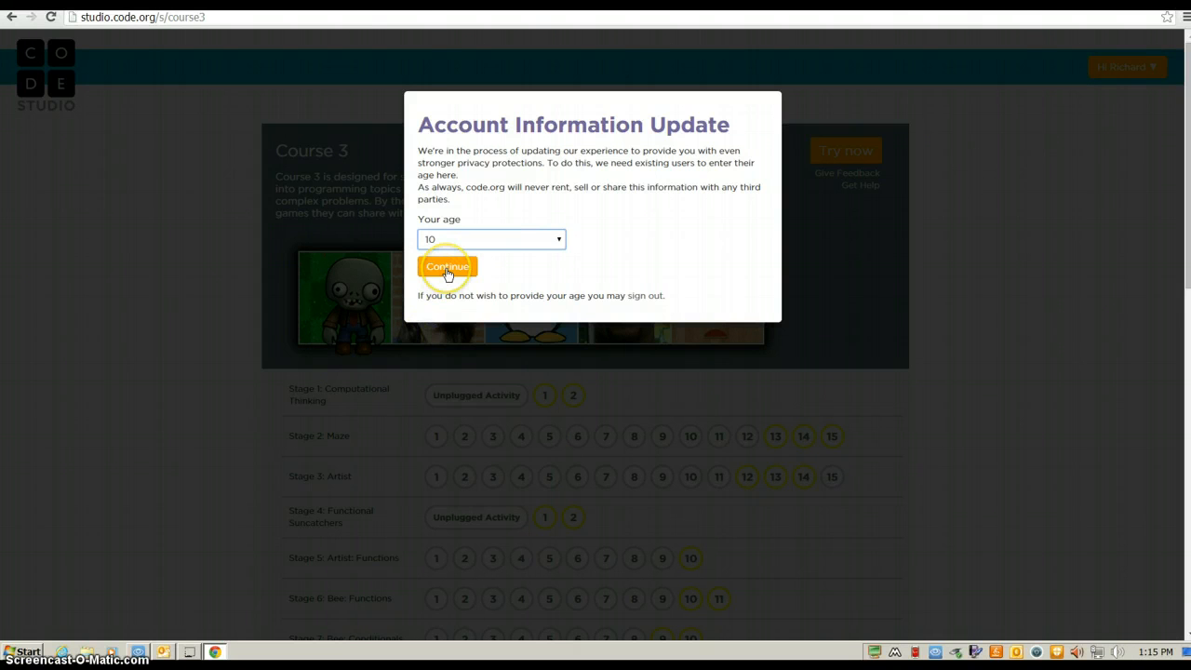
{"action": "left_click", "coordinate": [447, 268]}
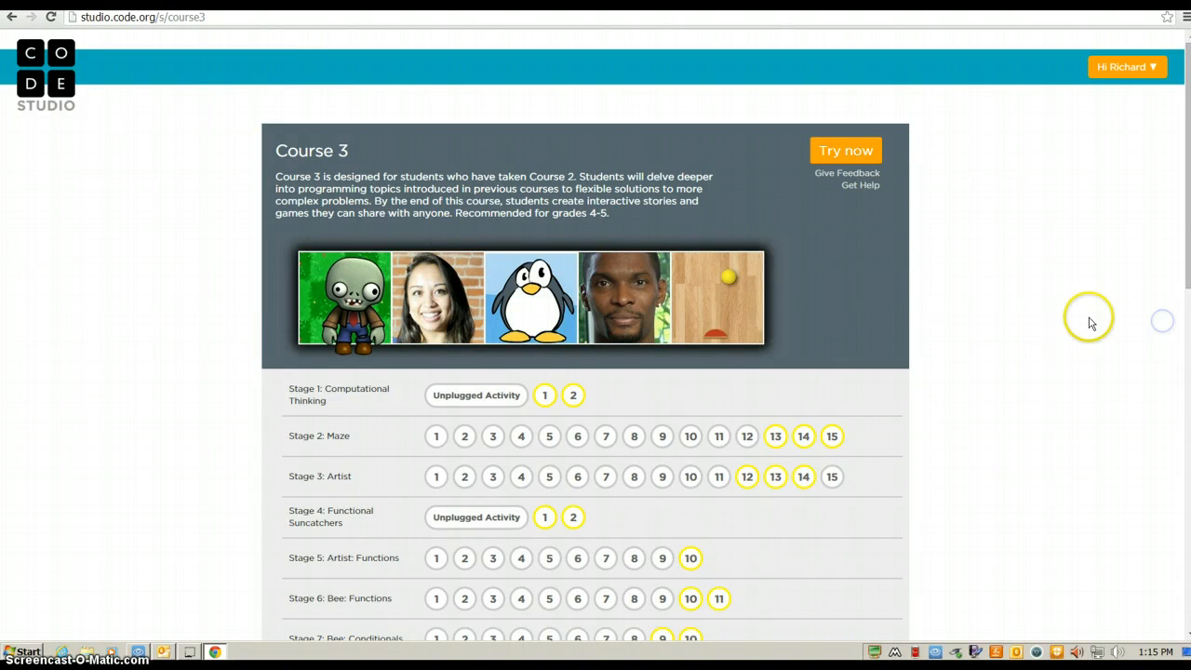
{"action": "scroll", "scroll_direction": "down", "scroll_amount": 3}
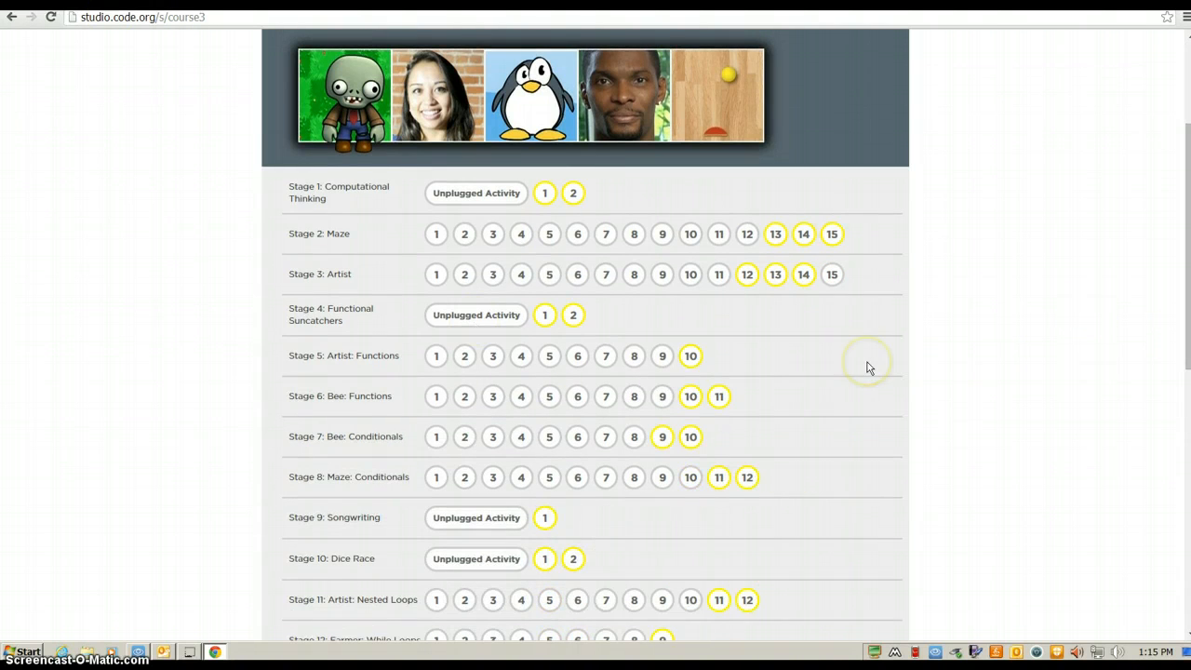
{"action": "mouse_move", "coordinate": [868, 365]}
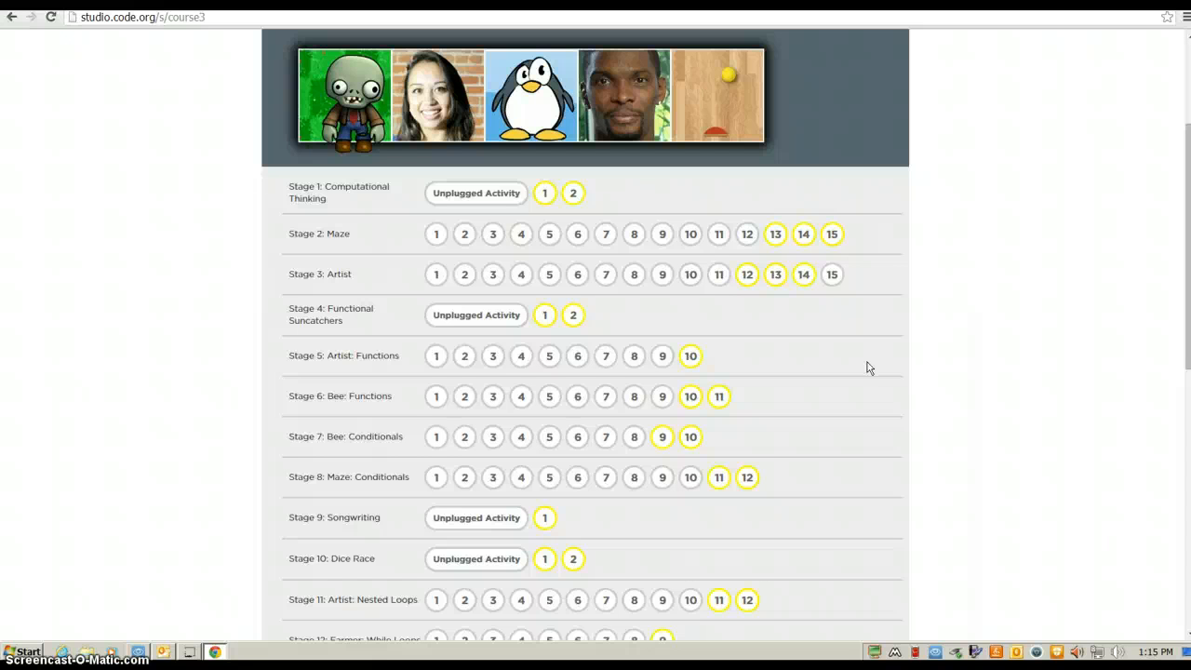
{"action": "mouse_move", "coordinate": [689, 163]}
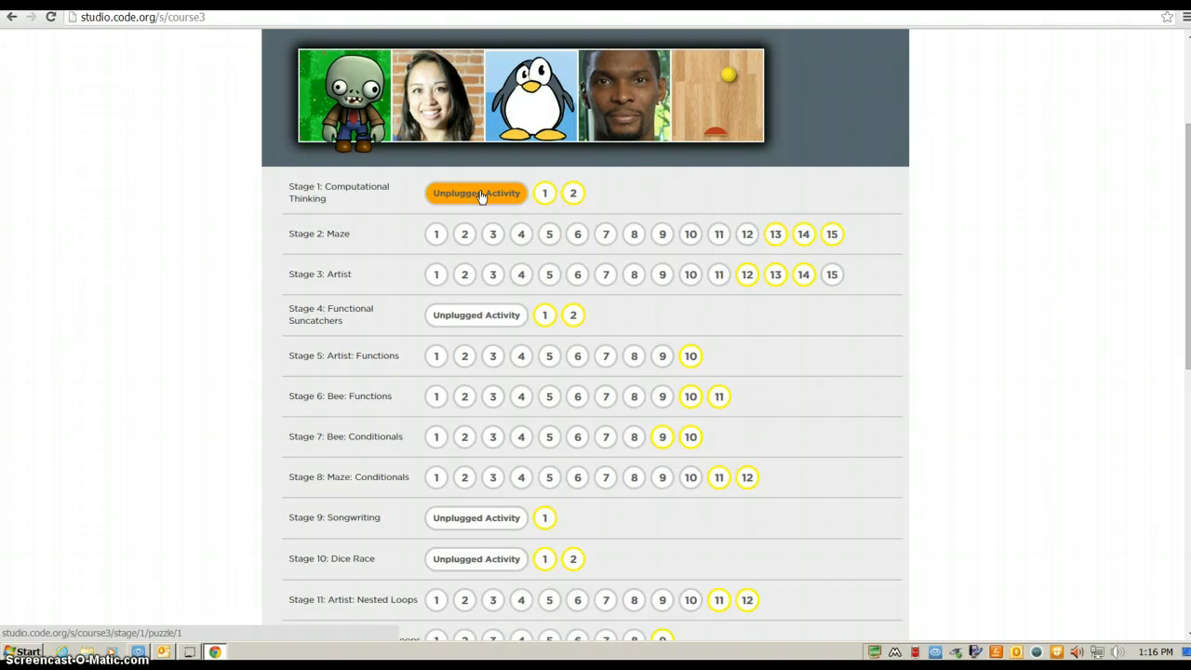
{"action": "mouse_move", "coordinate": [281, 244]}
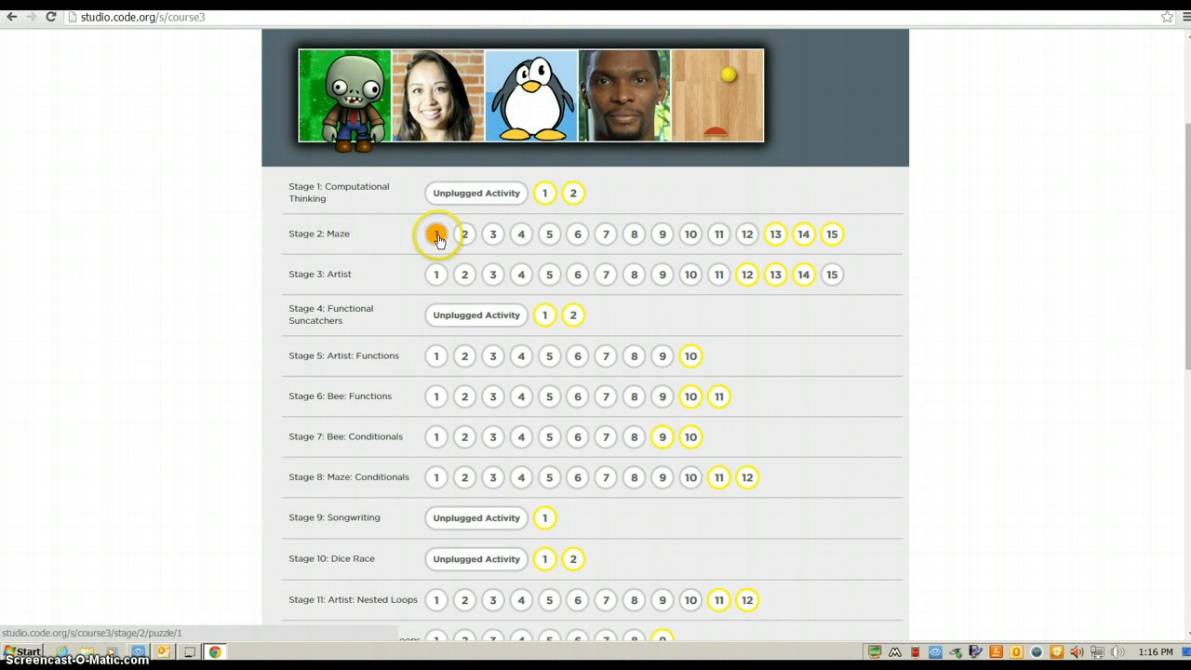
Enter Maze puzzle 1, dismiss its instructions and run the three move-forward program to the sunflower
{"action": "left_click", "coordinate": [436, 235]}
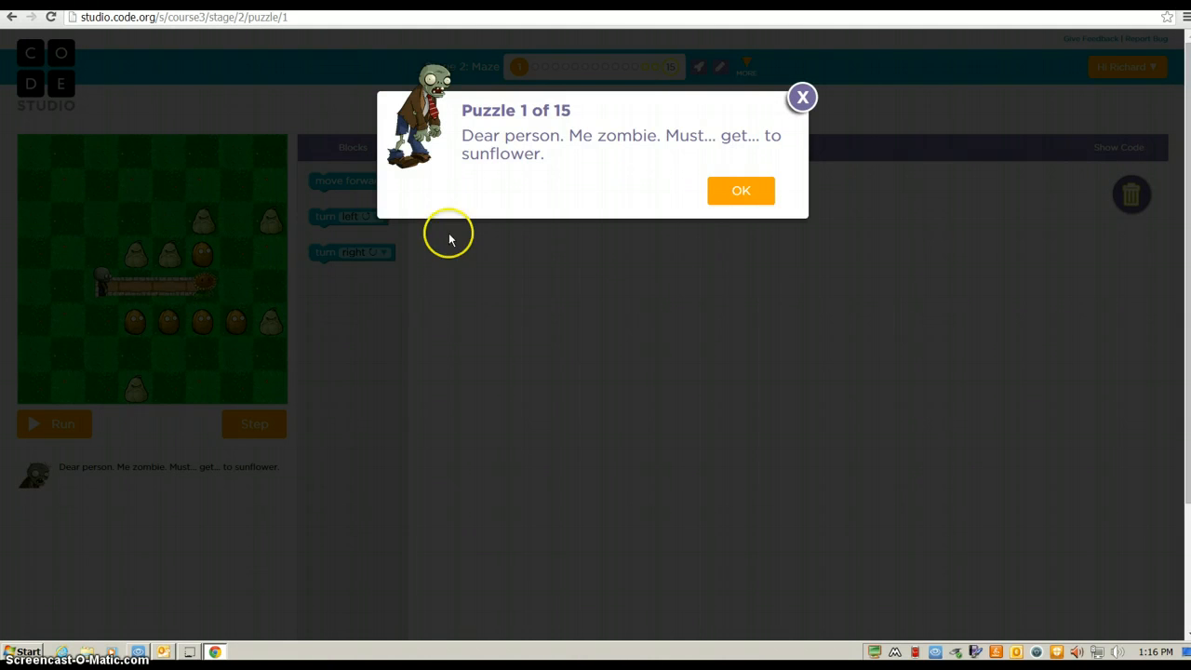
{"action": "mouse_move", "coordinate": [458, 227]}
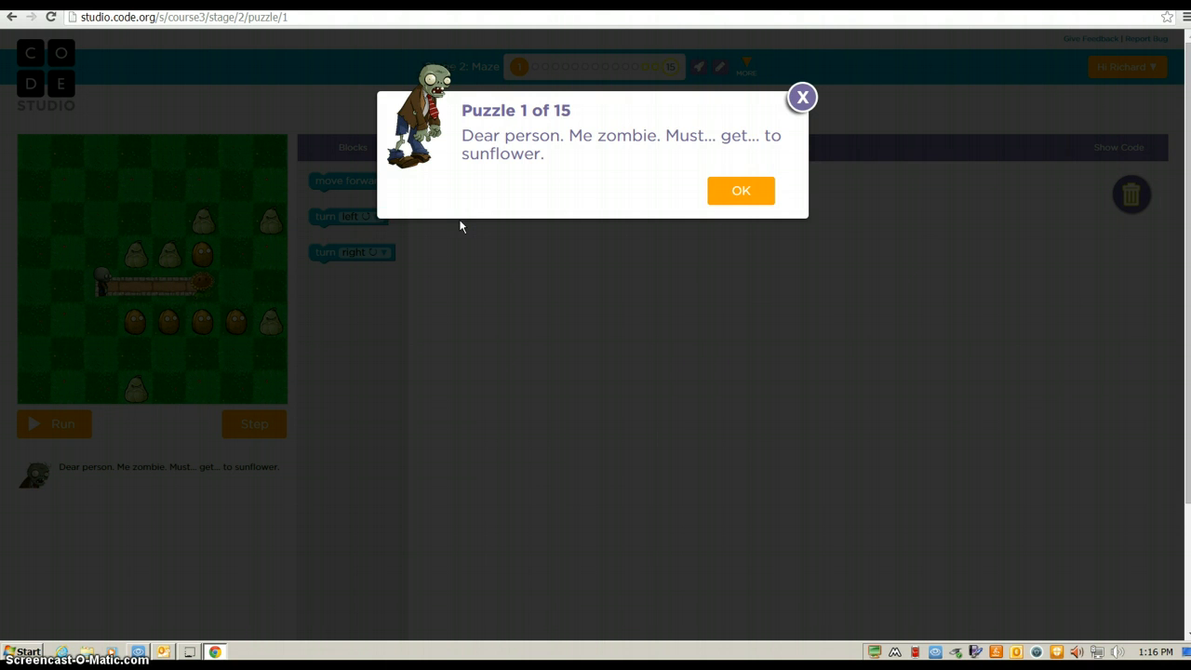
{"action": "mouse_move", "coordinate": [477, 179]}
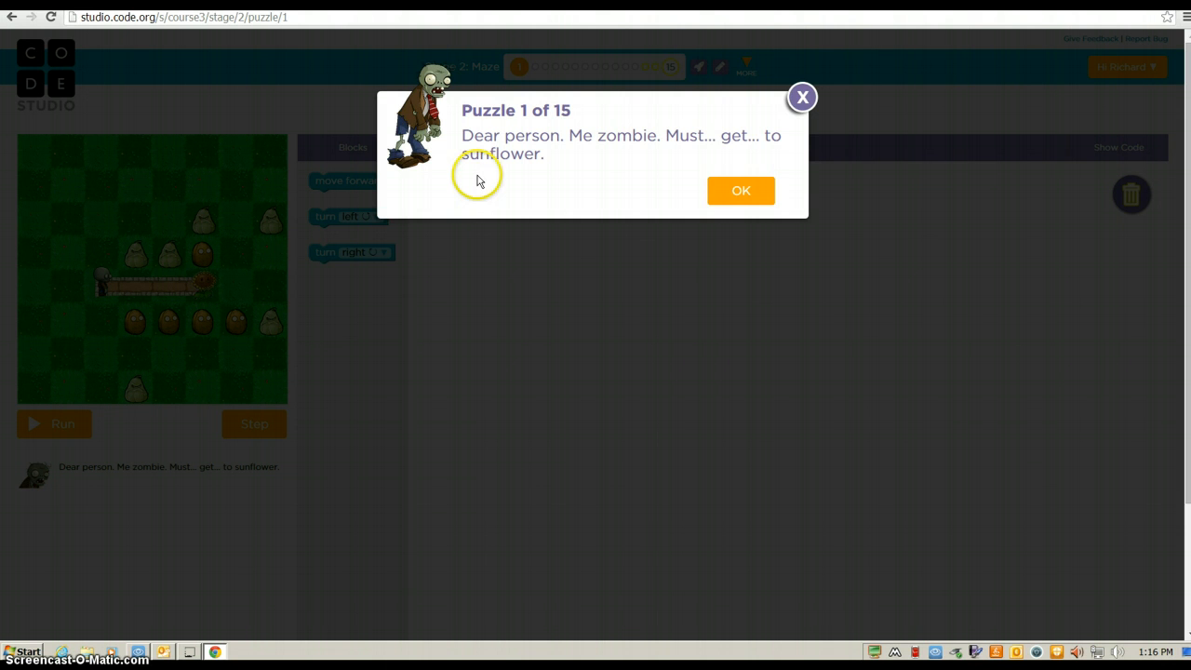
{"action": "mouse_move", "coordinate": [741, 190]}
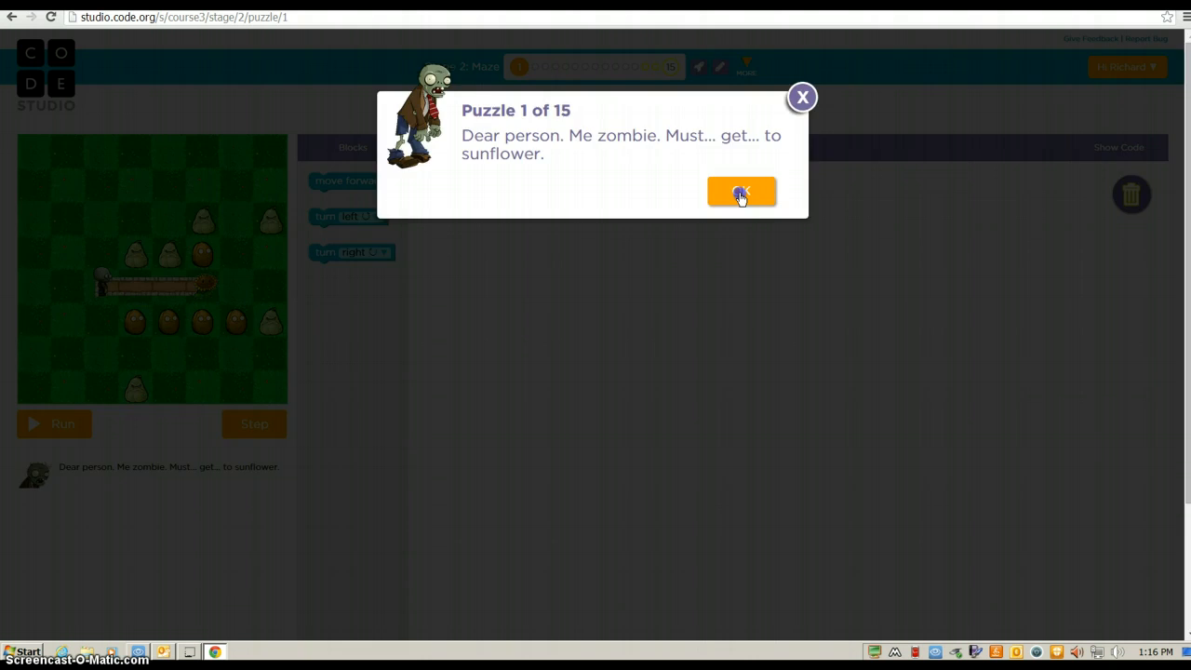
{"action": "left_click", "coordinate": [741, 191]}
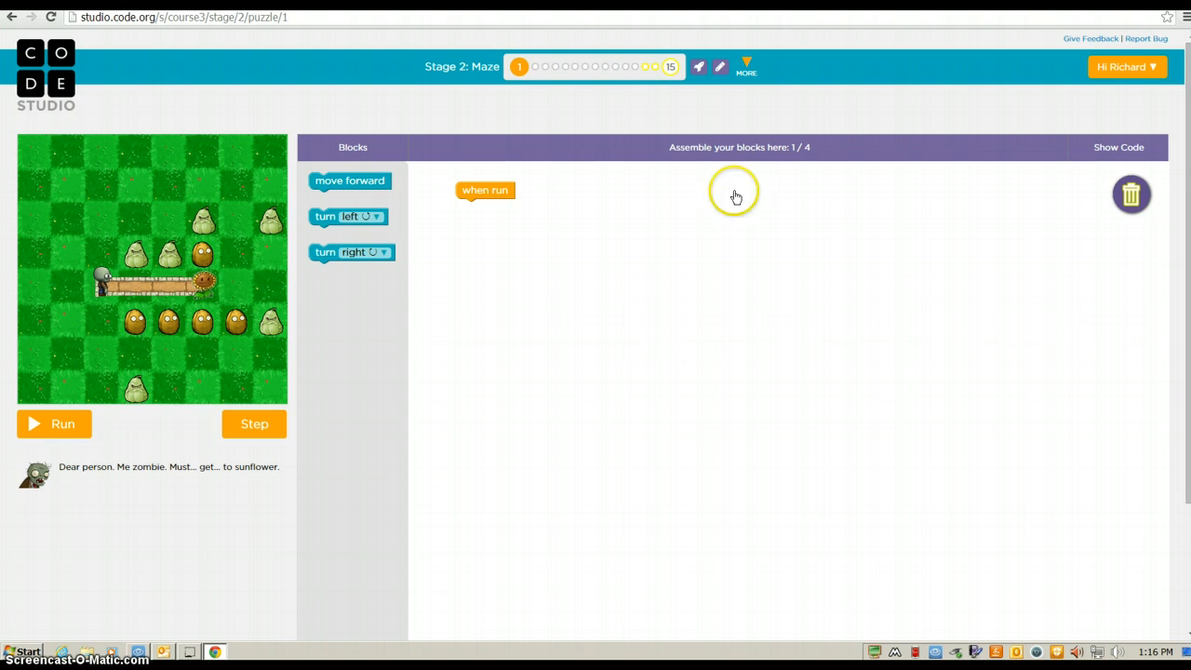
{"action": "mouse_move", "coordinate": [350, 178]}
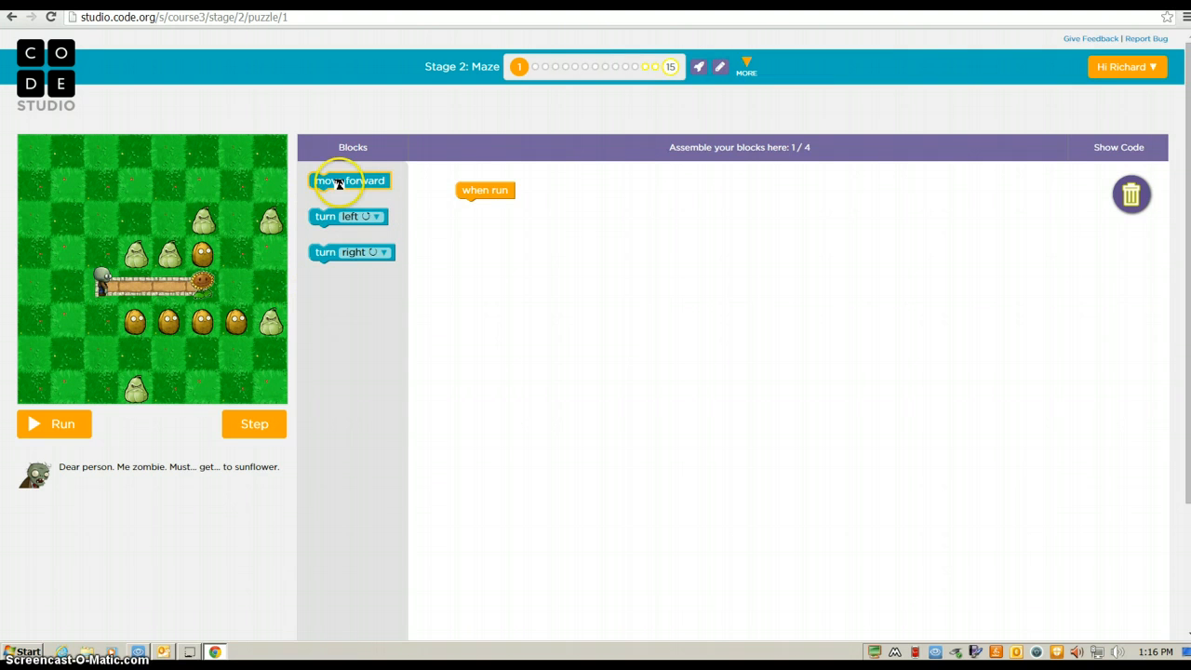
{"action": "mouse_move", "coordinate": [183, 288]}
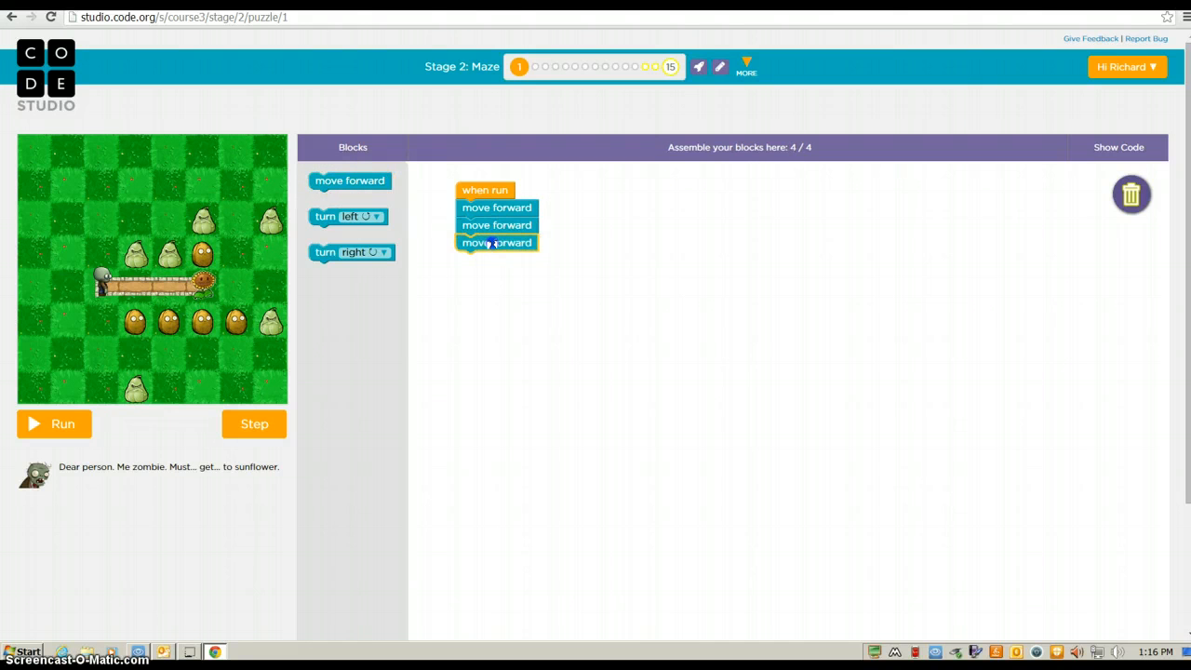
{"action": "left_click", "coordinate": [54, 424]}
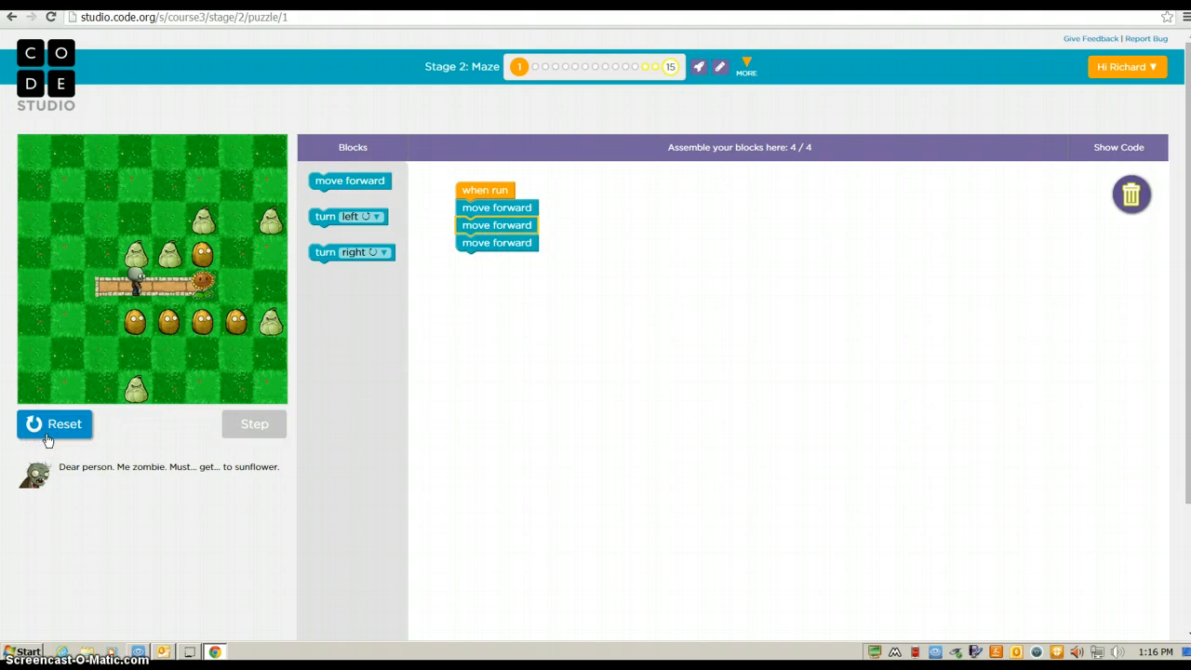
{"action": "left_click", "coordinate": [253, 425]}
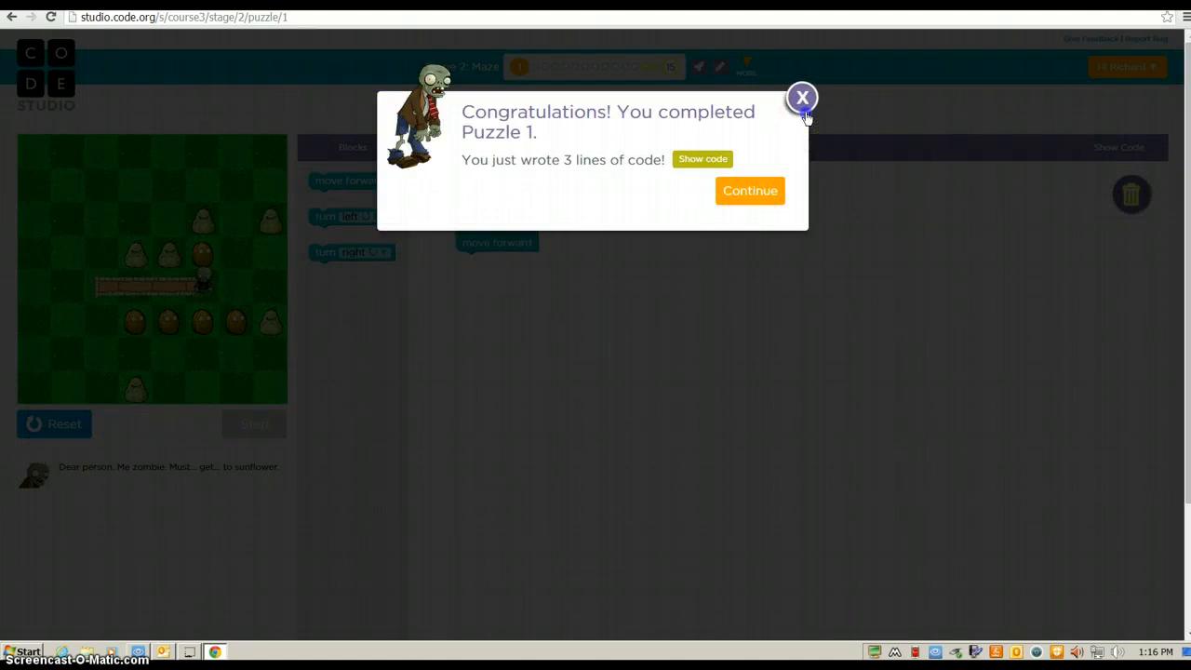
Move past the completion message and attach a repeat-until-sunflower loop under when run
{"action": "left_click", "coordinate": [750, 190]}
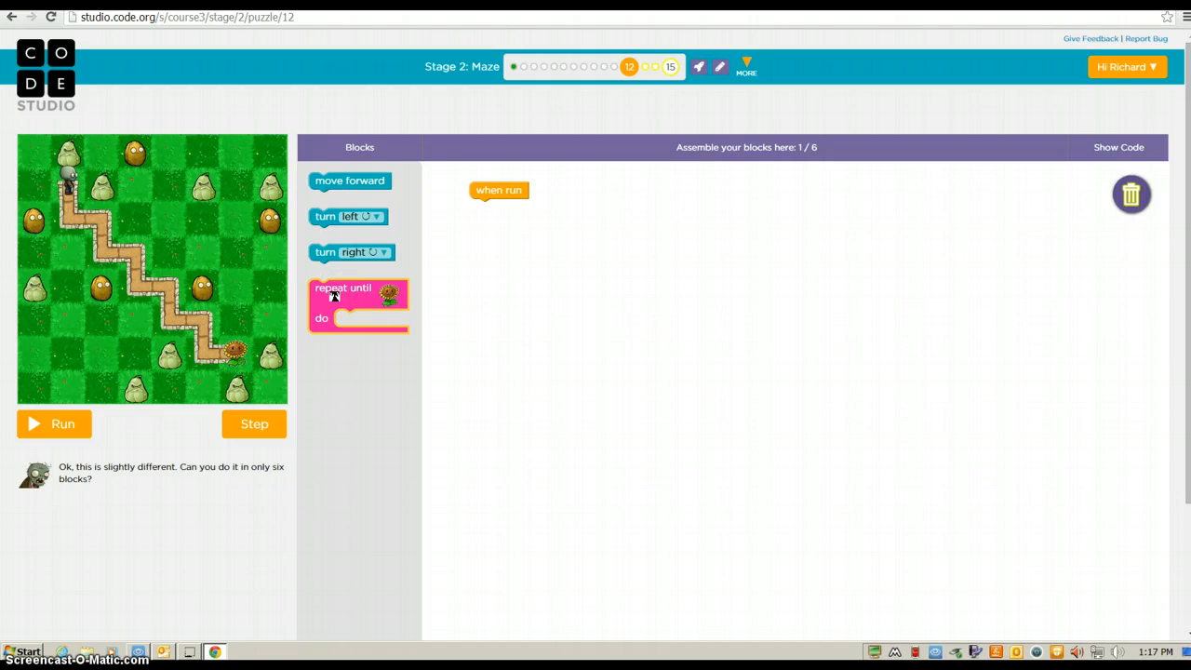
{"action": "left_click_drag", "start_coordinate": [357, 301], "coordinate": [520, 223]}
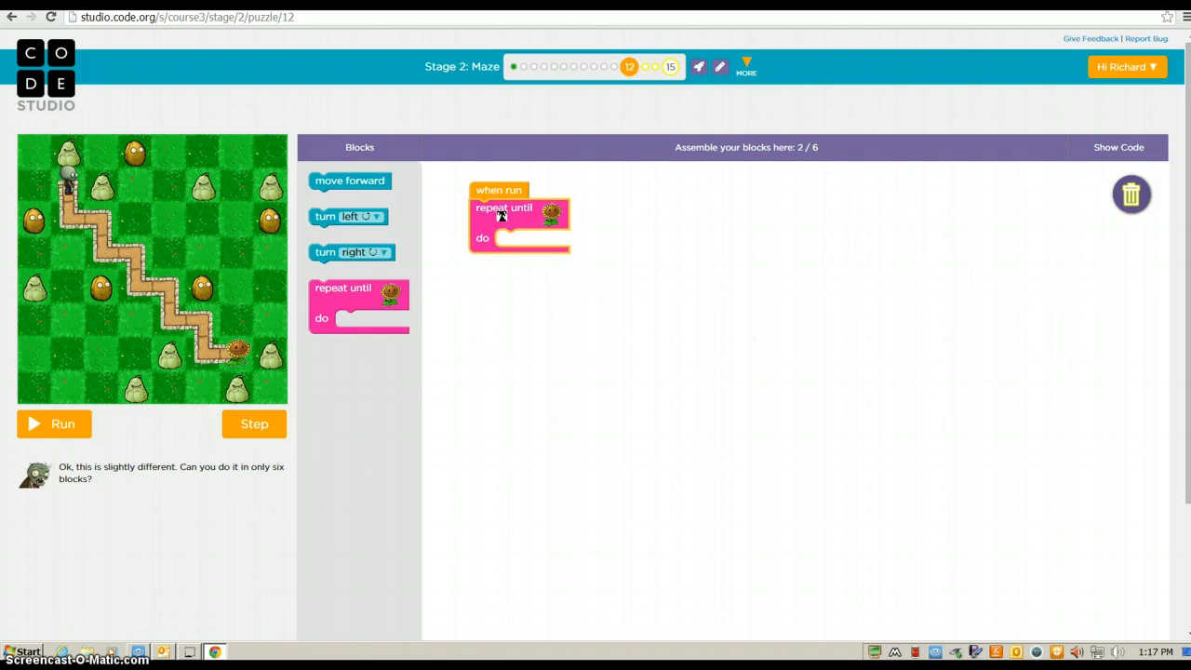
{"action": "mouse_move", "coordinate": [596, 252]}
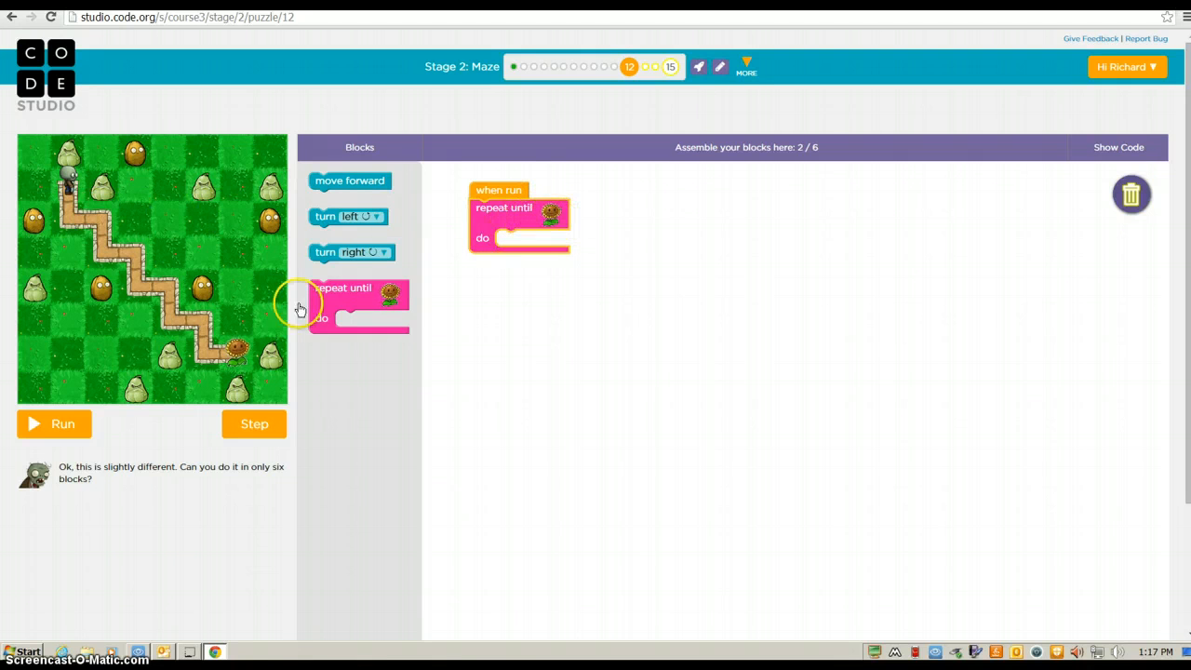
{"action": "mouse_move", "coordinate": [305, 288]}
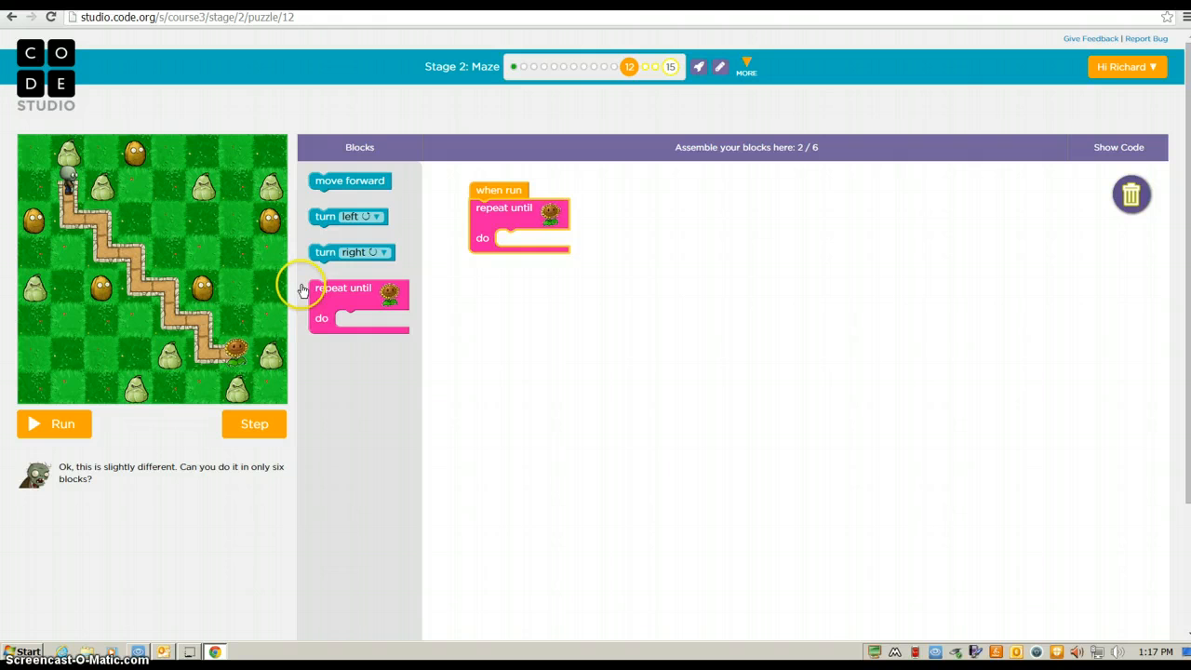
Fill the loop with turn right, move forward, turn left, move forward and run it to solve puzzle 12
{"action": "left_click_drag", "start_coordinate": [352, 251], "coordinate": [536, 239]}
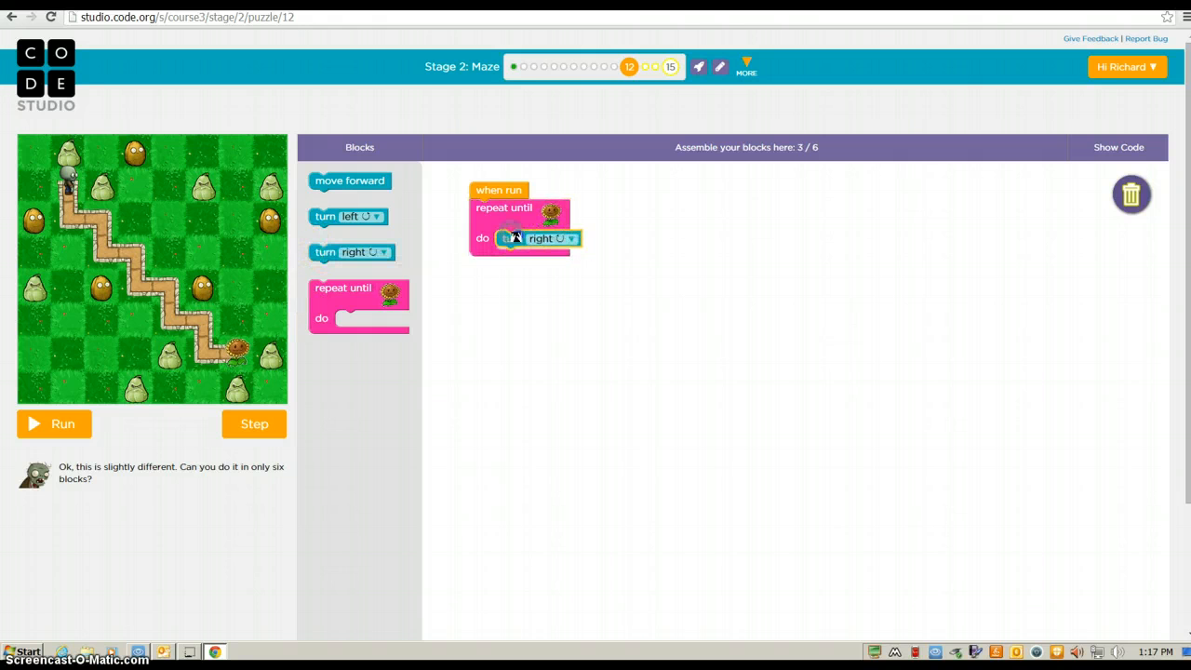
{"action": "left_click_drag", "start_coordinate": [350, 180], "coordinate": [530, 259]}
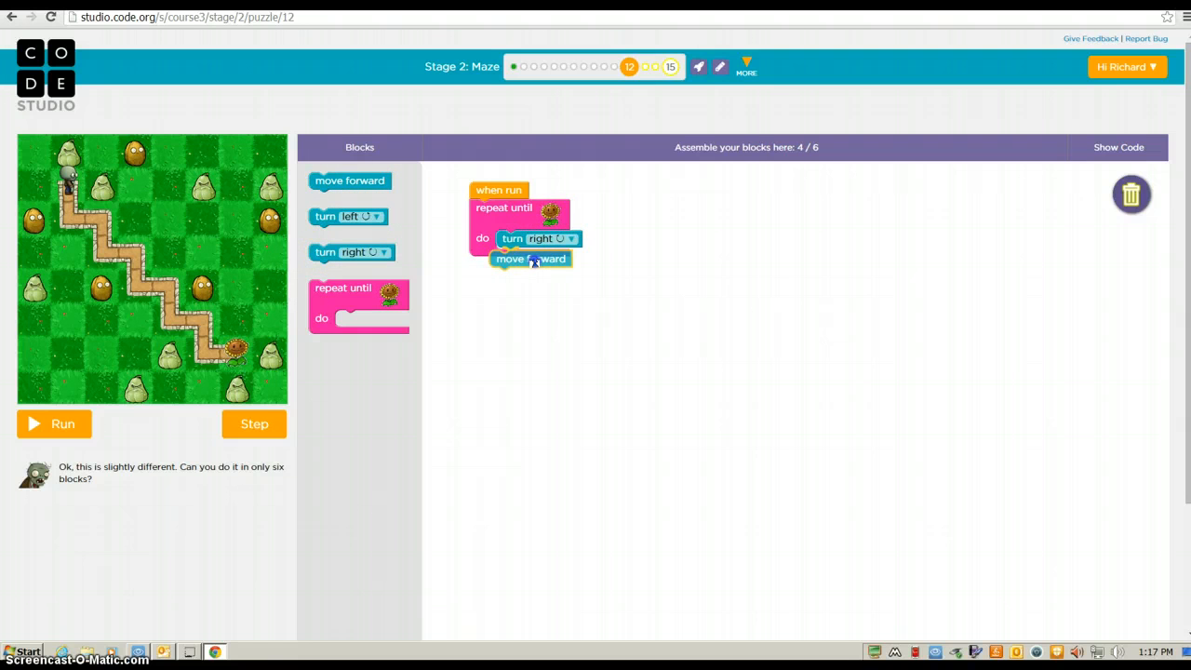
{"action": "left_click_drag", "start_coordinate": [348, 216], "coordinate": [545, 275]}
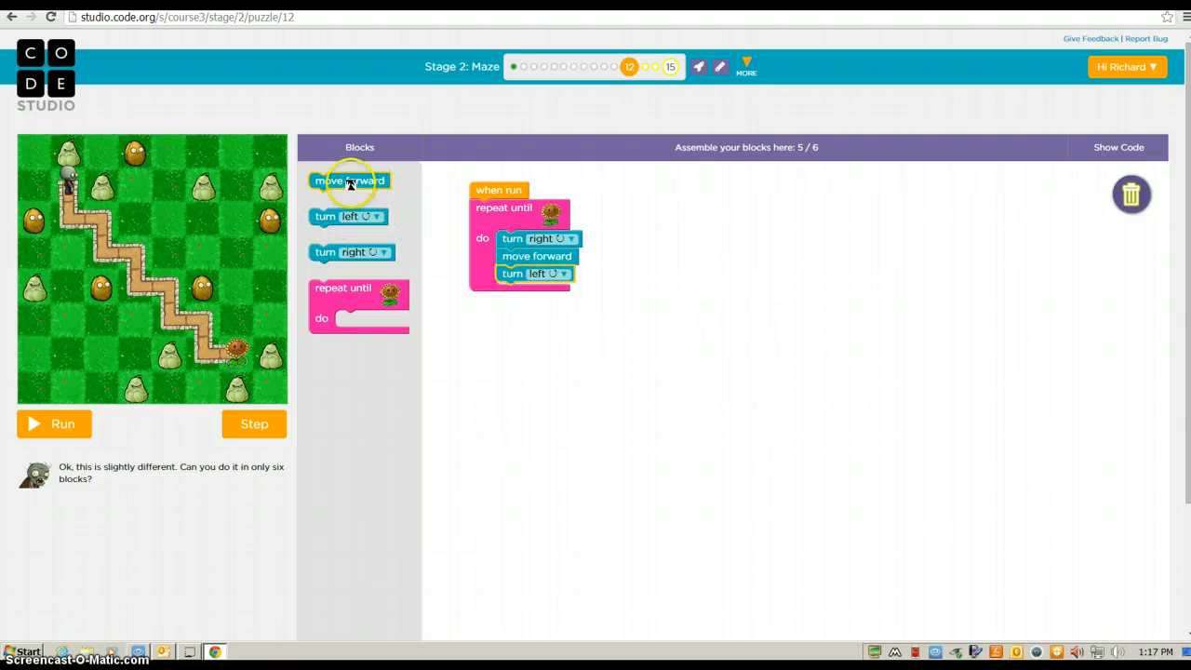
{"action": "left_click_drag", "start_coordinate": [350, 180], "coordinate": [537, 291]}
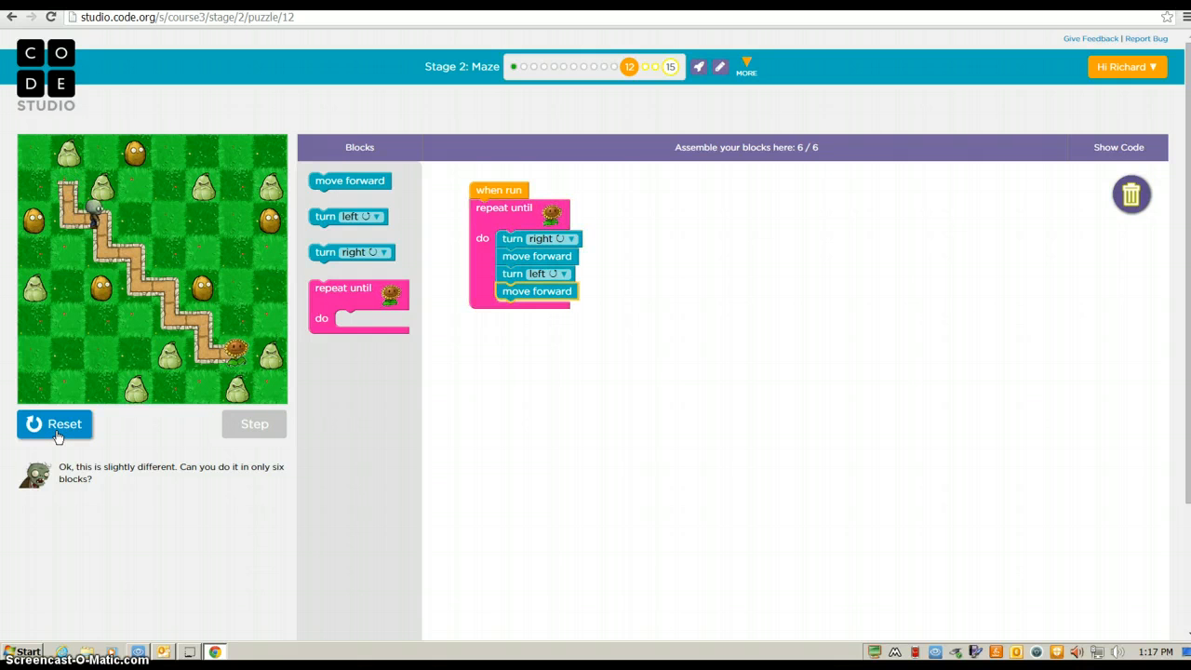
{"action": "left_click", "coordinate": [253, 424]}
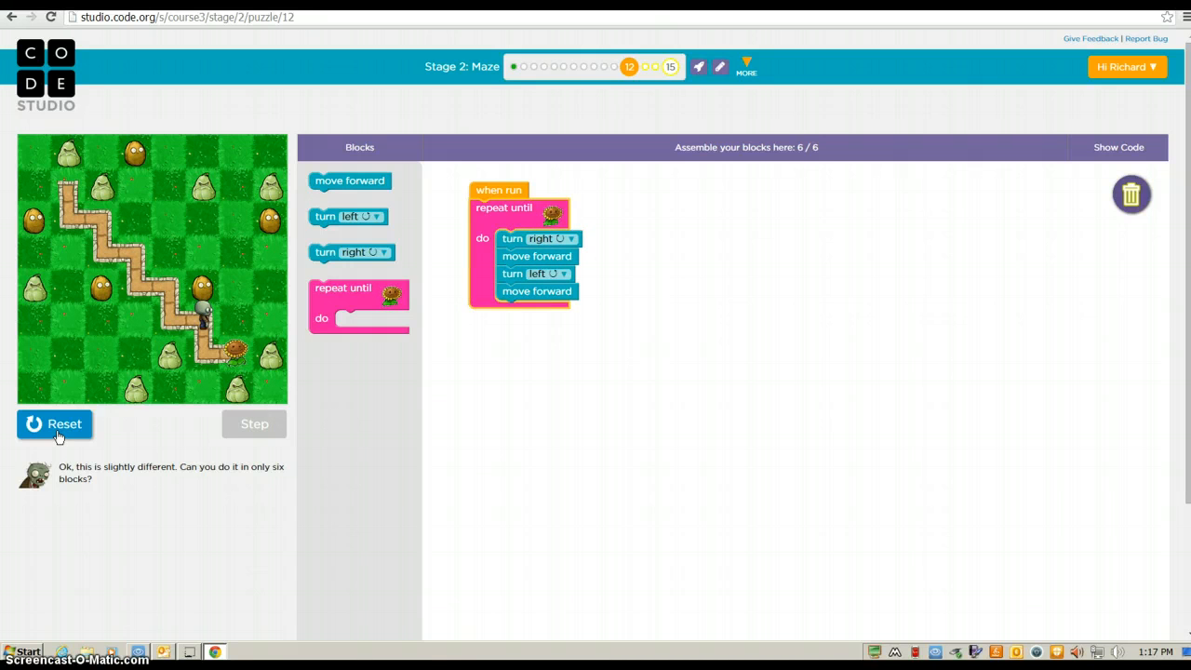
{"action": "left_click", "coordinate": [254, 424]}
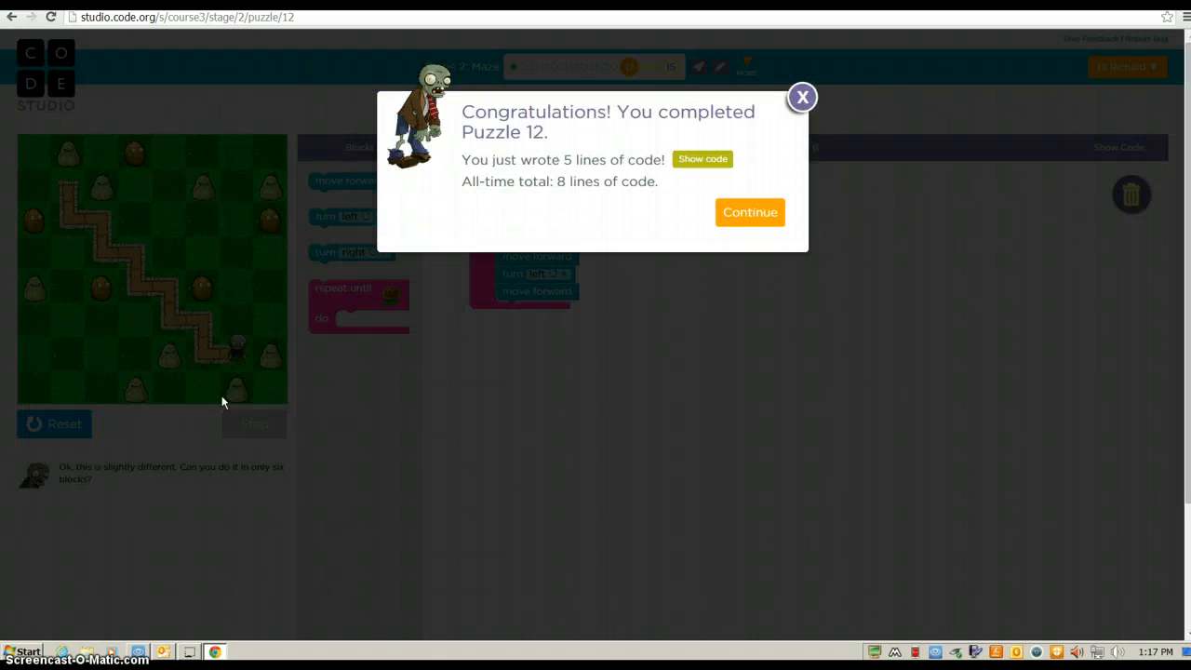
Continue from the congratulations dialog to the next Stage 2 assessment puzzle
{"action": "left_click", "coordinate": [750, 212]}
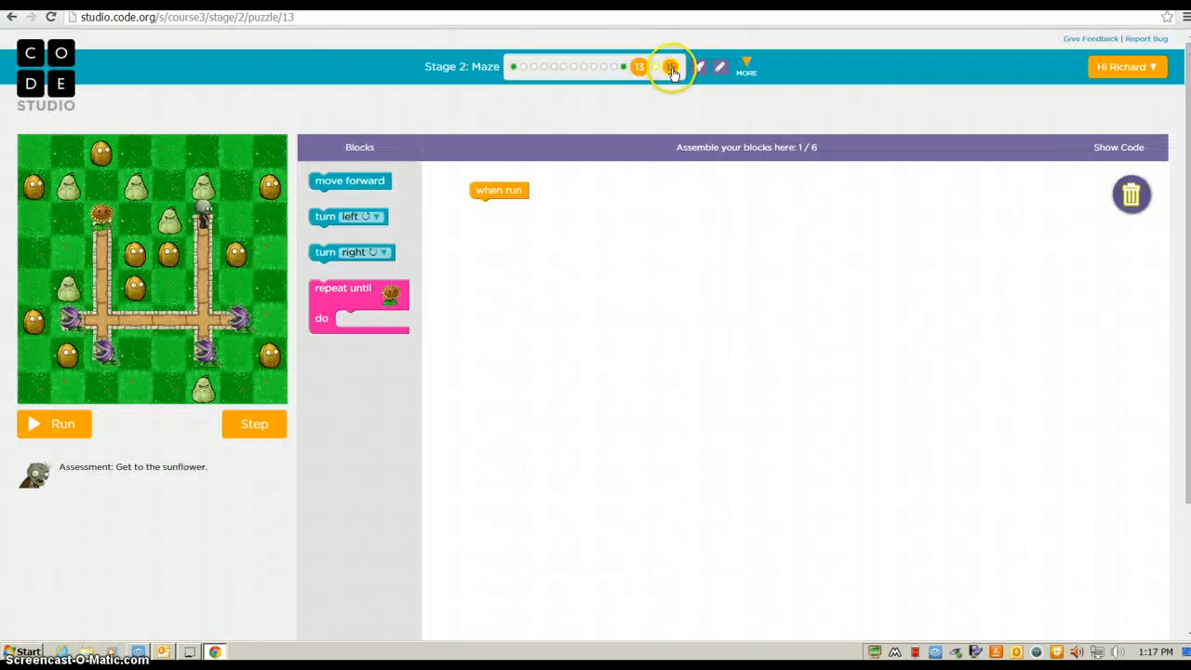
{"action": "left_click", "coordinate": [664, 67]}
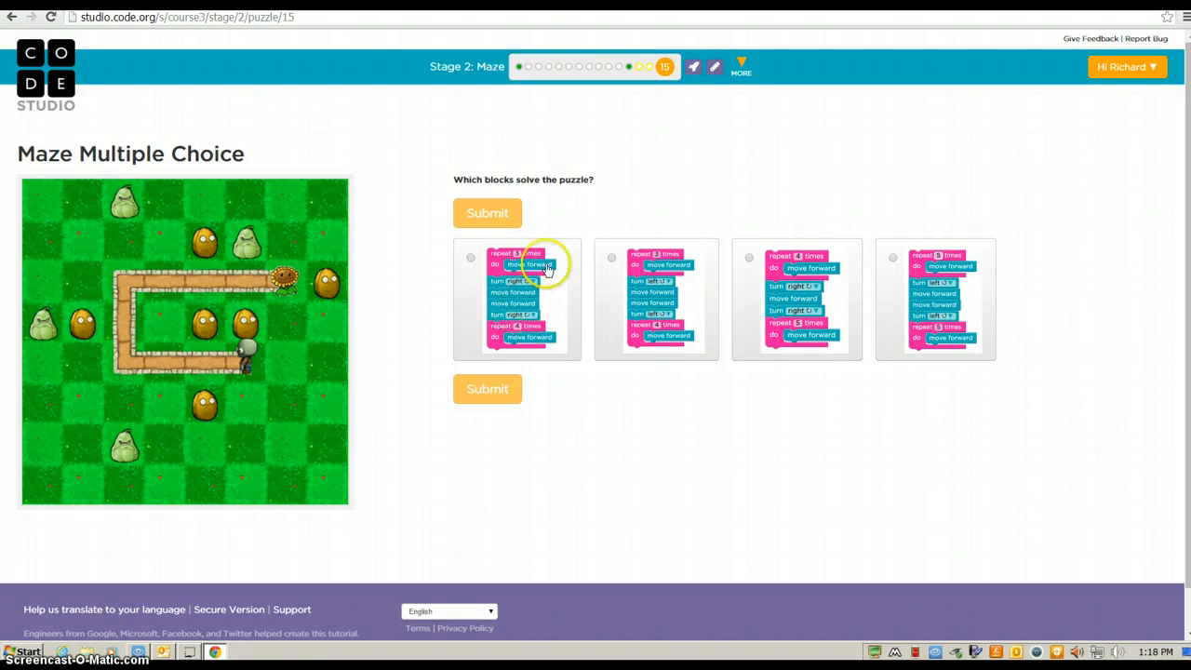
{"action": "mouse_move", "coordinate": [223, 376]}
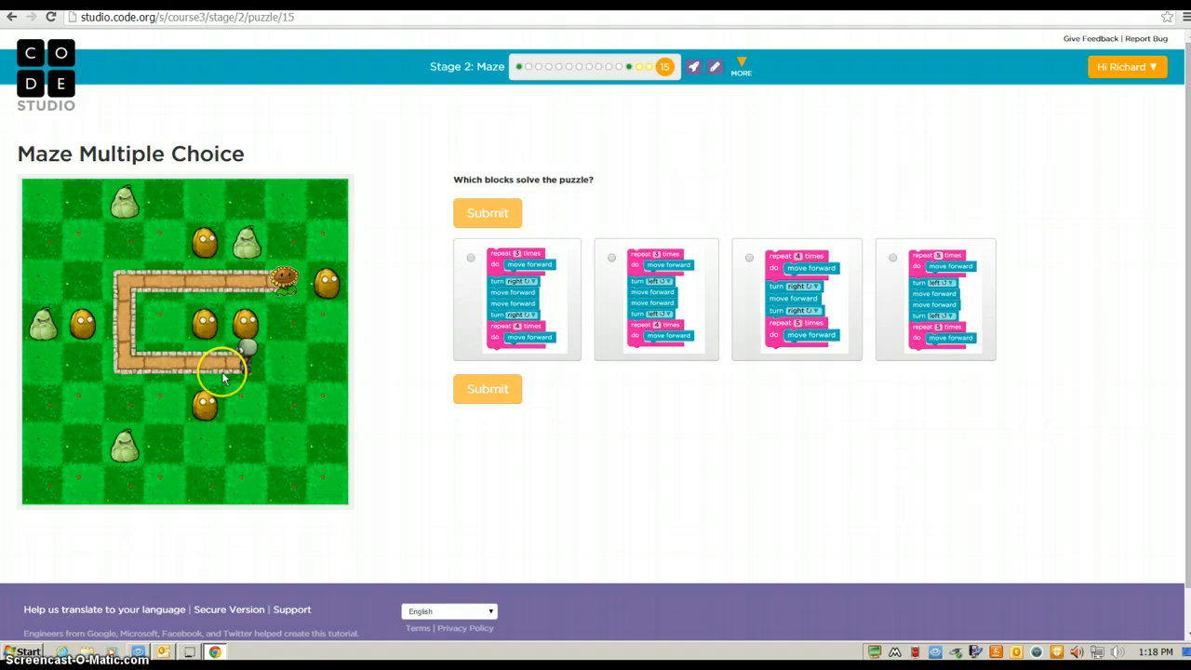
{"action": "mouse_move", "coordinate": [916, 259]}
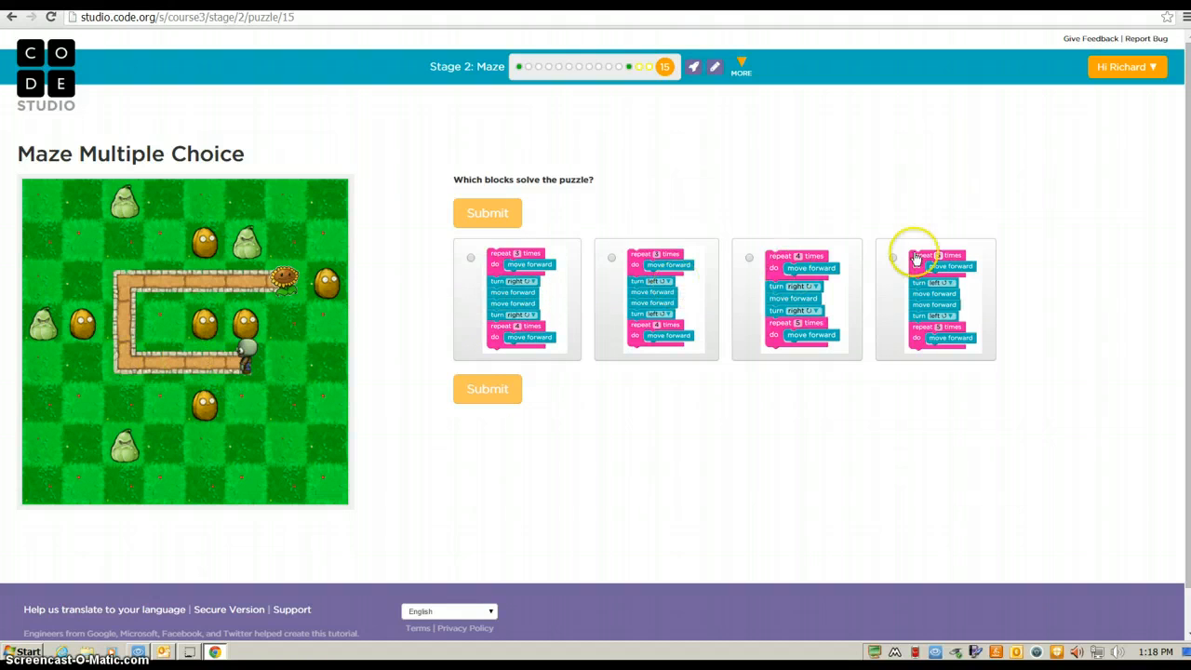
{"action": "mouse_move", "coordinate": [791, 268]}
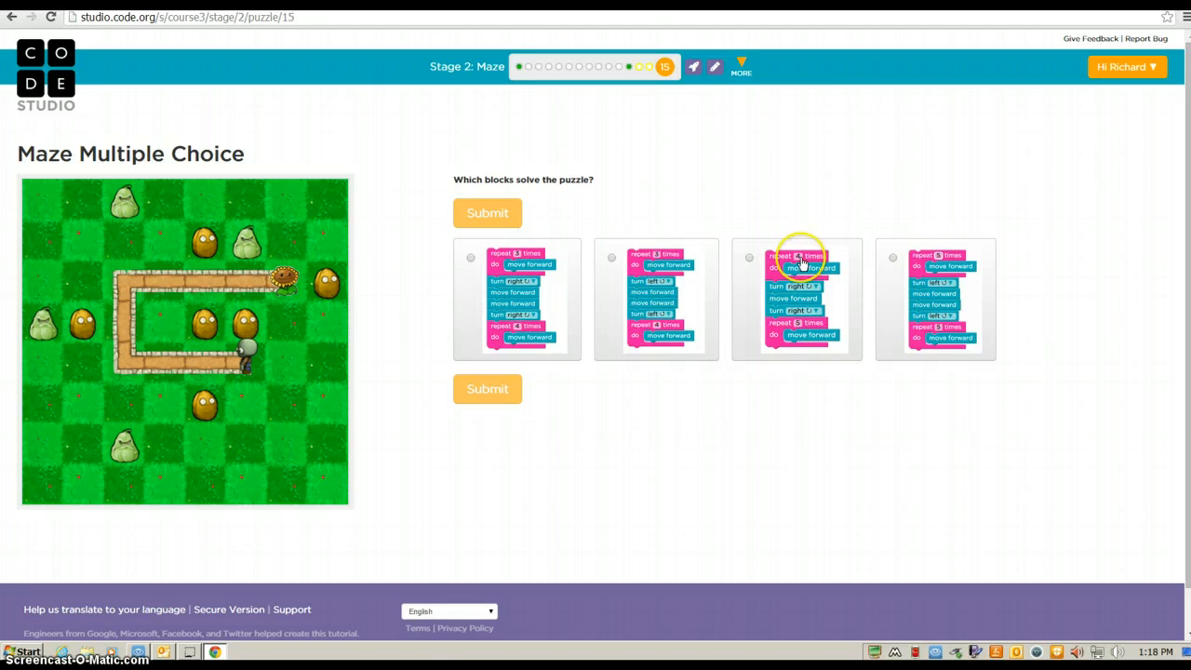
{"action": "mouse_move", "coordinate": [940, 265]}
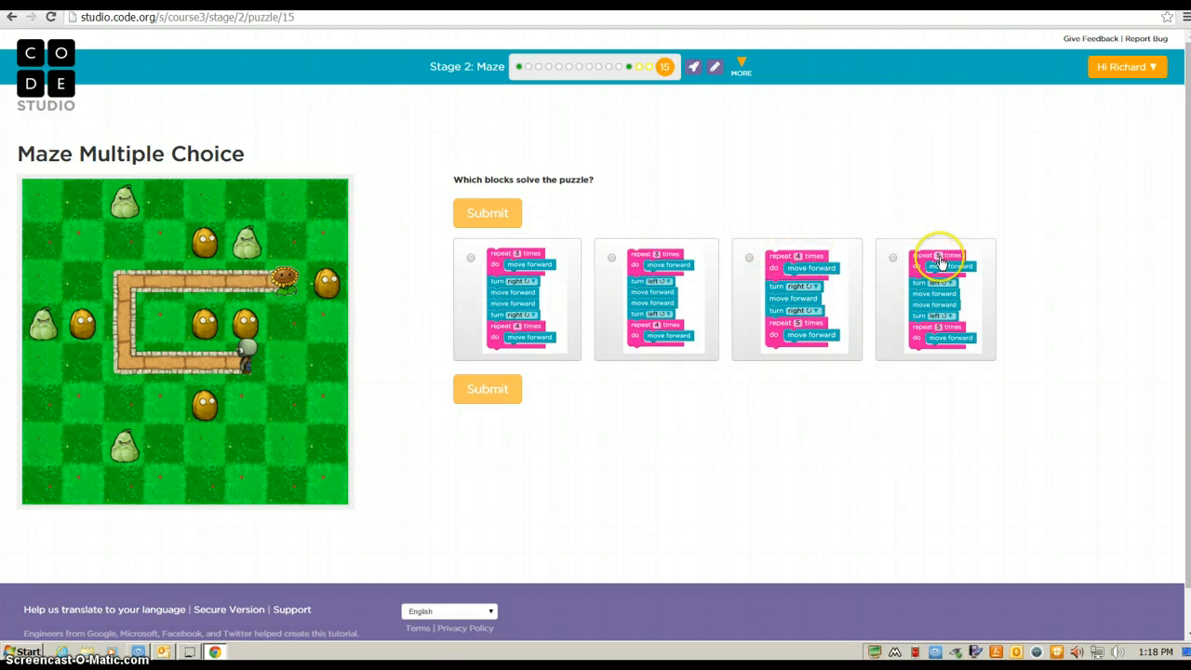
{"action": "mouse_move", "coordinate": [123, 357]}
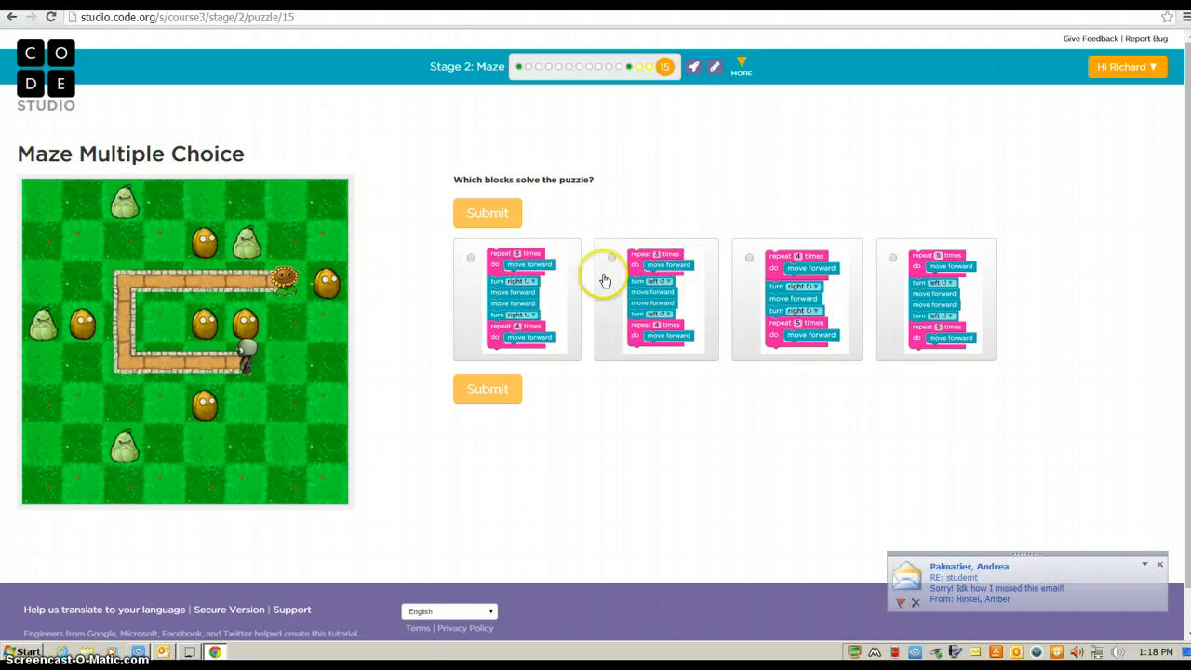
Submit the second option, see it marked wrong, then submit the first option as the correct answer
{"action": "left_click", "coordinate": [487, 389]}
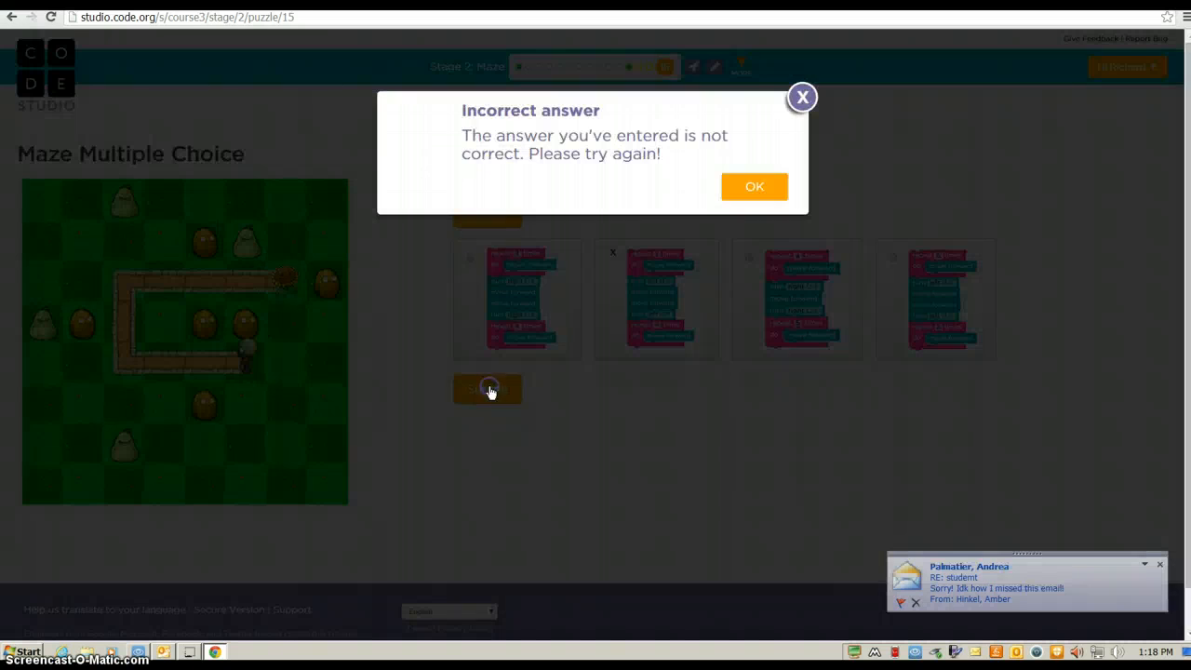
{"action": "left_click", "coordinate": [754, 186]}
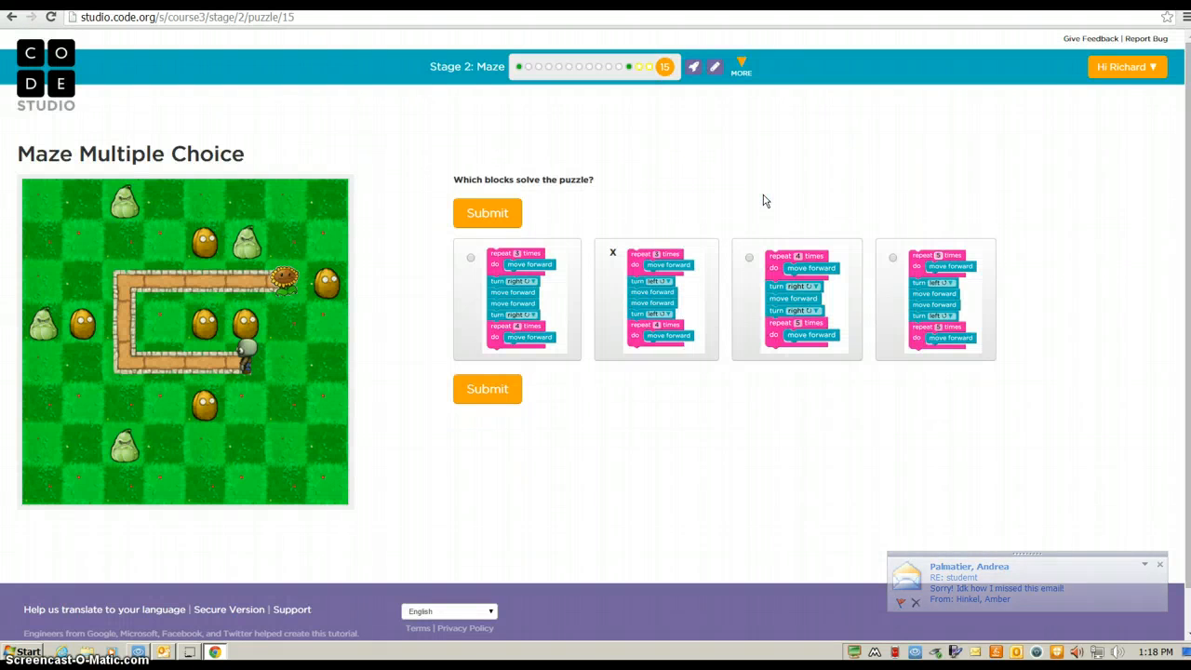
{"action": "left_click", "coordinate": [1158, 564]}
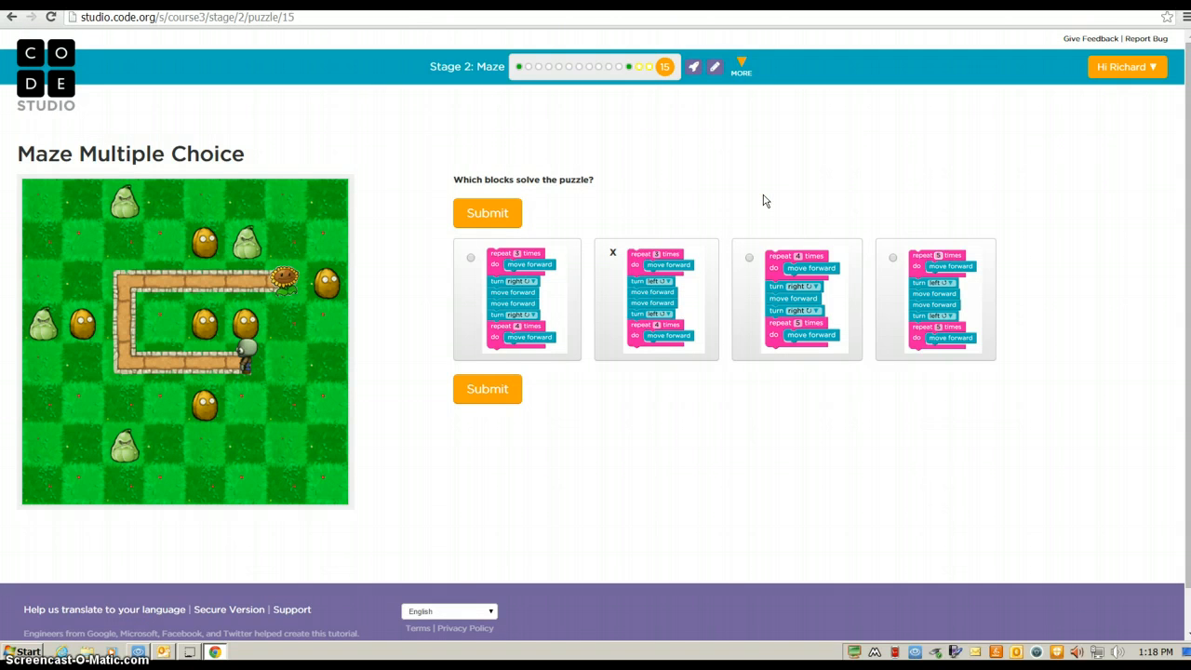
{"action": "left_click", "coordinate": [536, 302]}
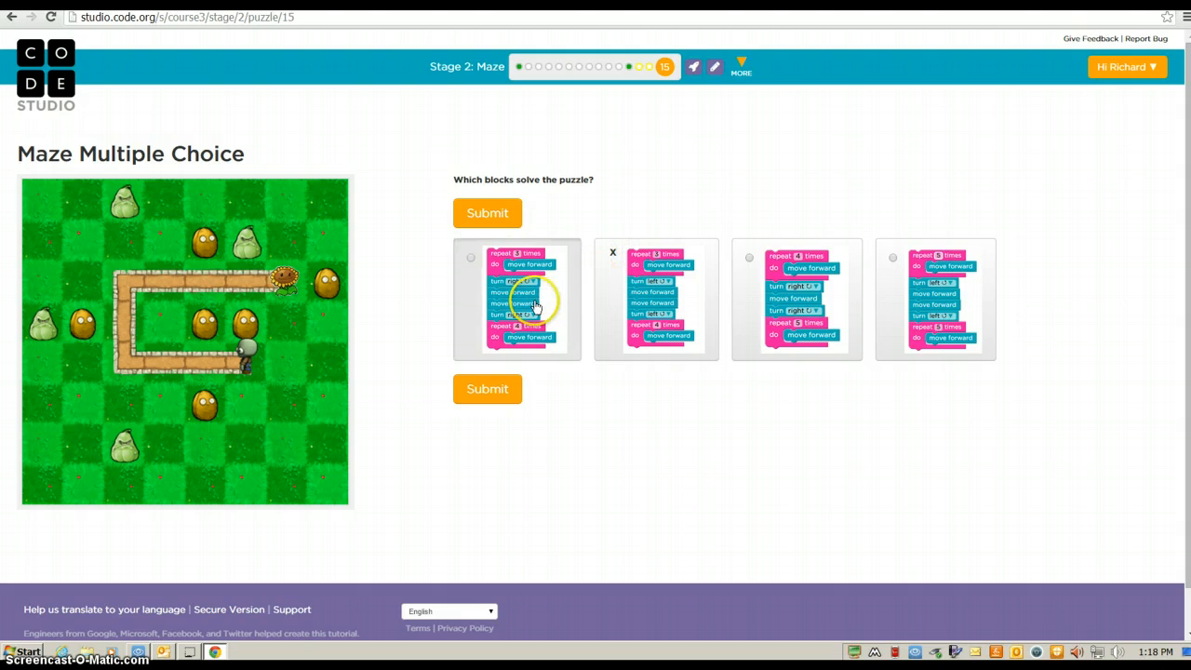
{"action": "left_click", "coordinate": [487, 212]}
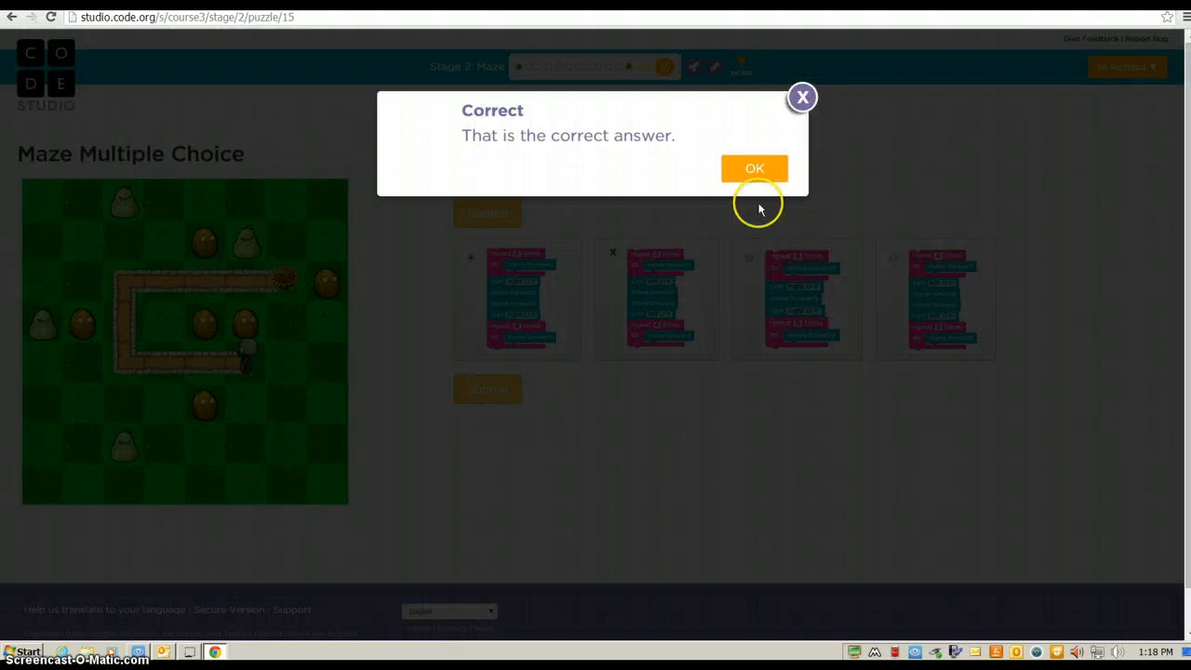
{"action": "left_click", "coordinate": [756, 167]}
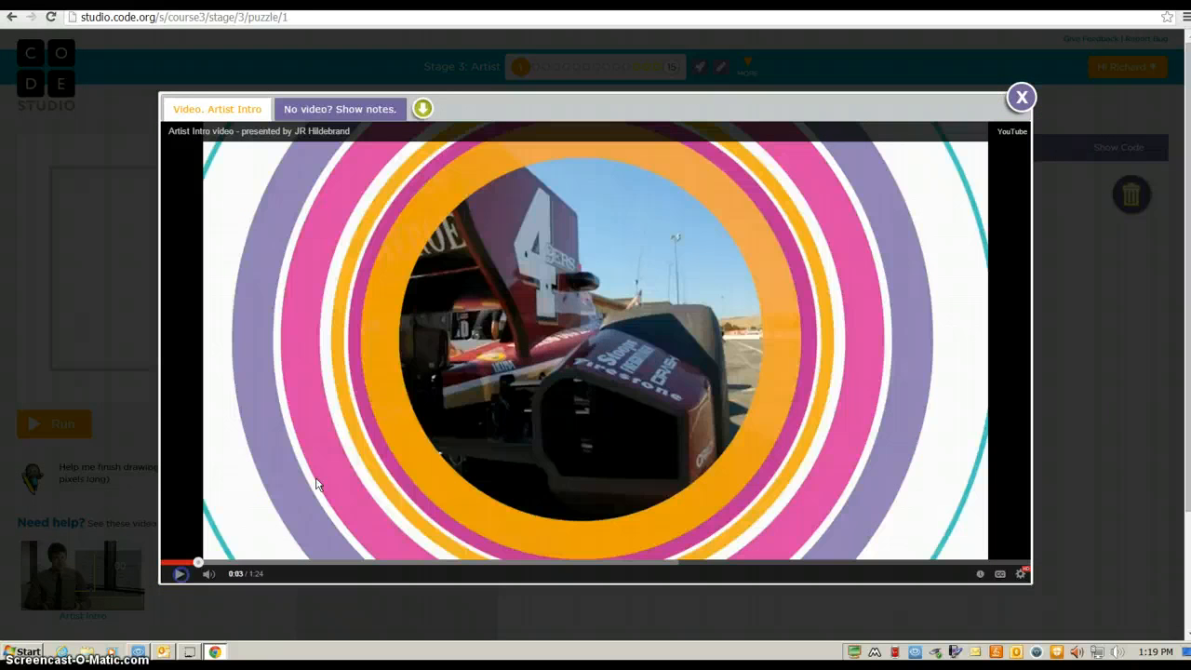
{"action": "mouse_move", "coordinate": [808, 344]}
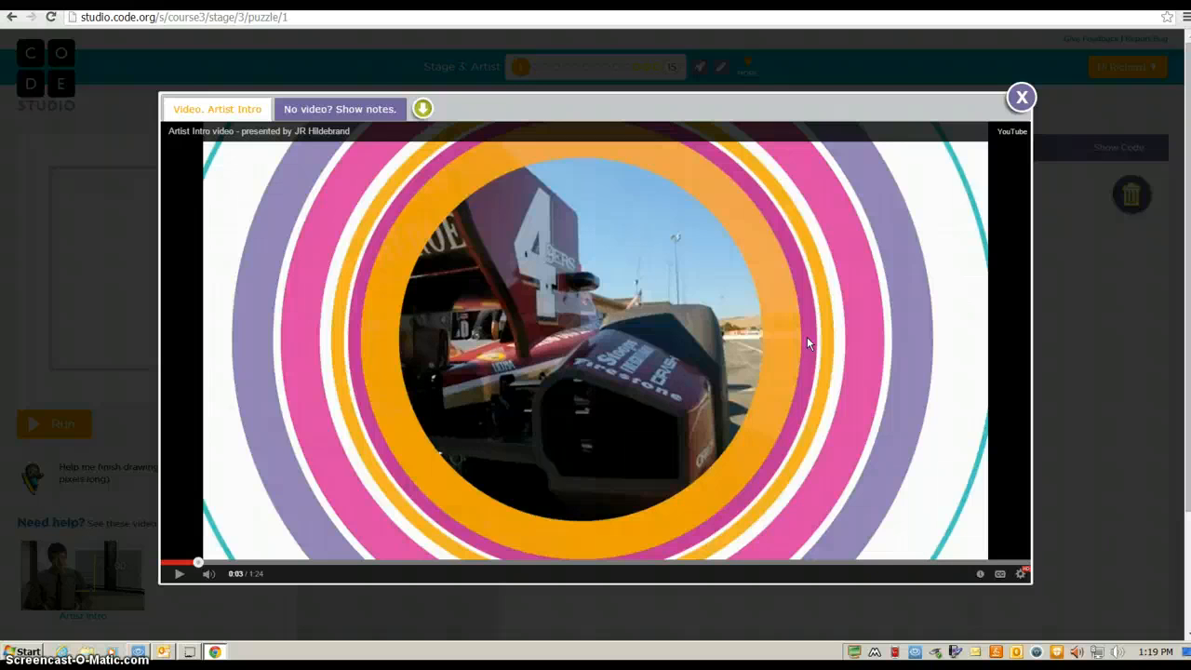
{"action": "mouse_move", "coordinate": [1021, 97]}
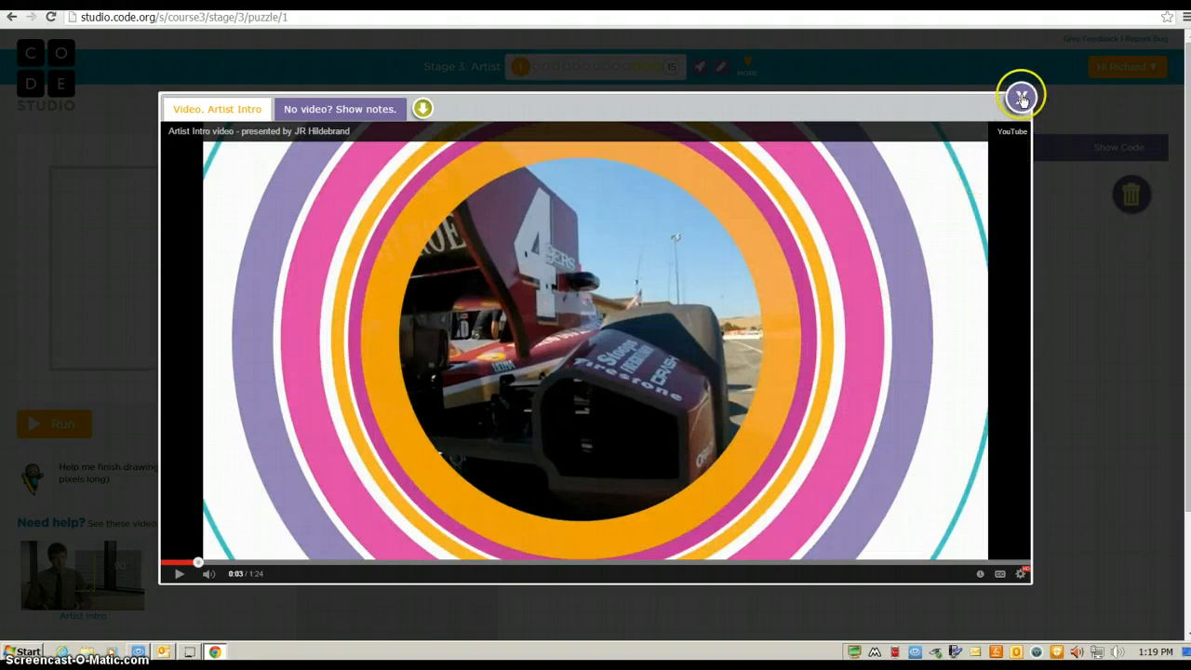
Close the Artist intro video and dismiss Puzzle 1's finish-the-box instructions
{"action": "left_click", "coordinate": [1020, 97]}
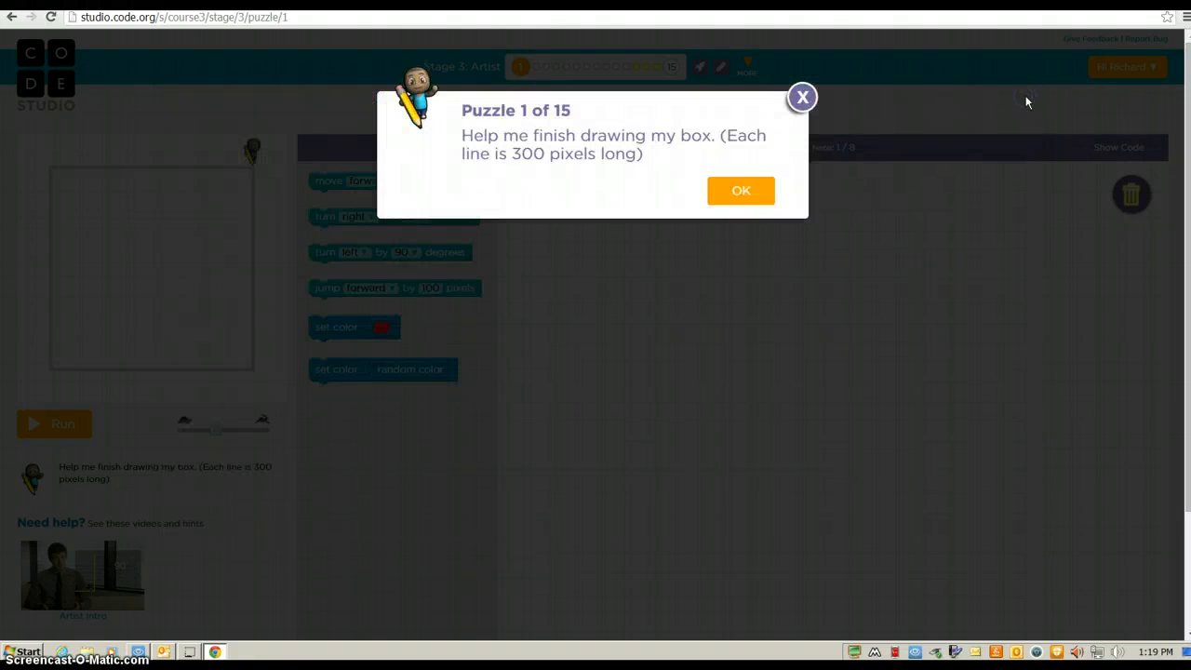
{"action": "mouse_move", "coordinate": [938, 125]}
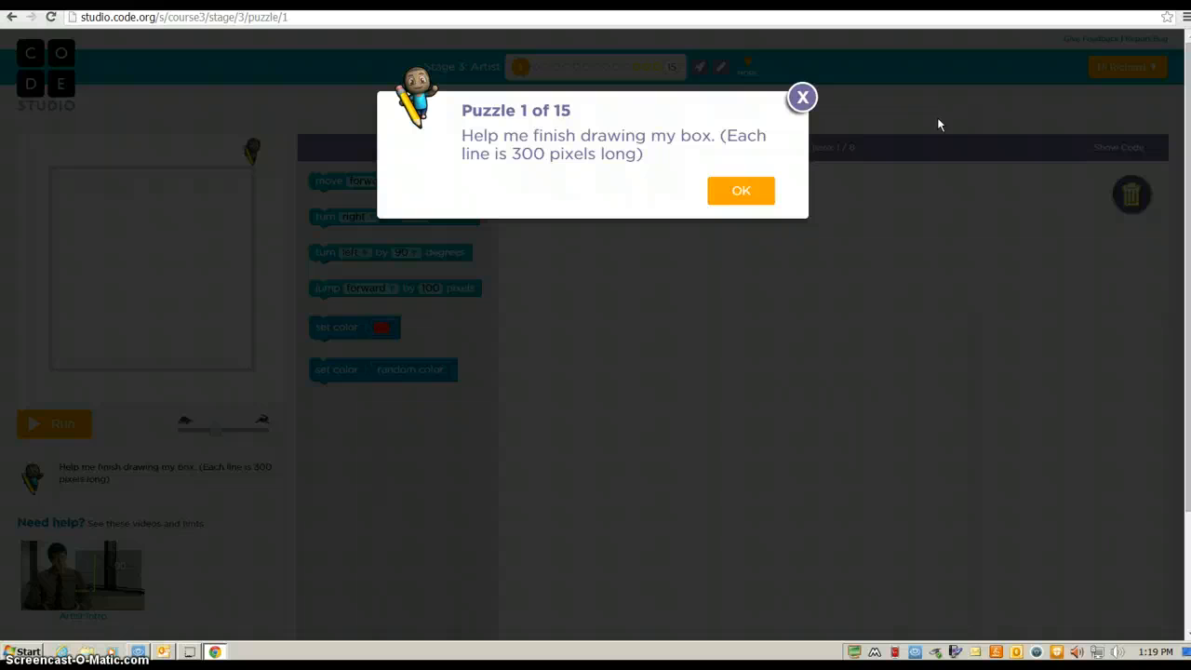
{"action": "left_click", "coordinate": [740, 190]}
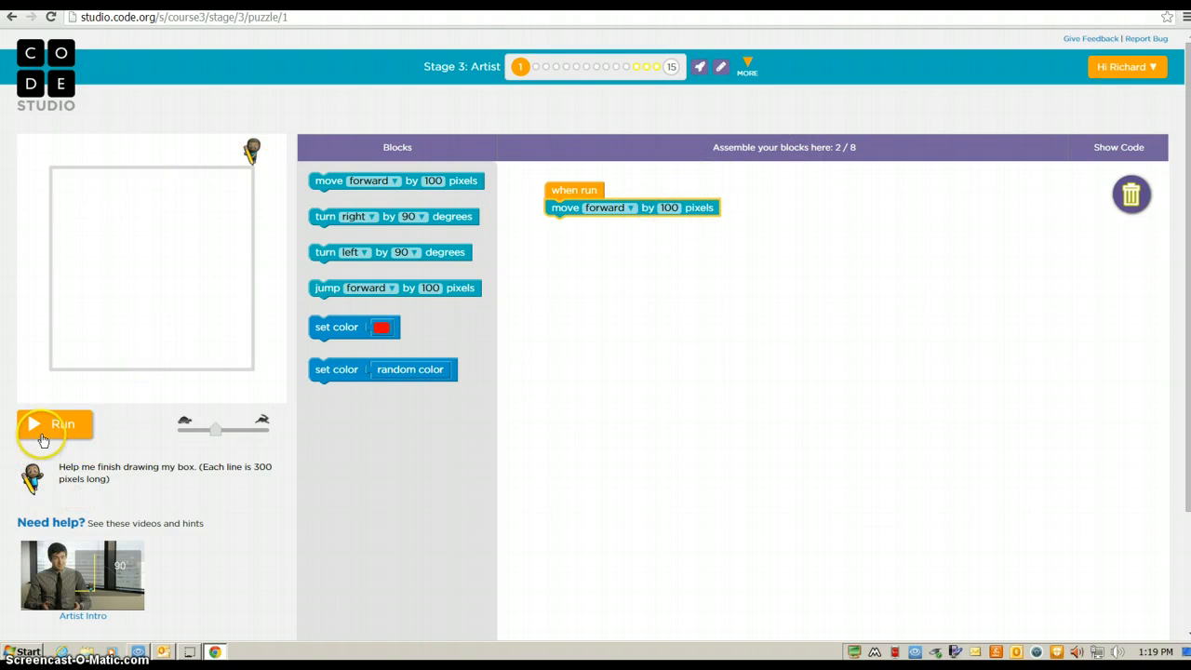
Run the unfinished drawing and dismiss the try-again message before lengthening the move to 300 pixels
{"action": "left_click", "coordinate": [41, 424]}
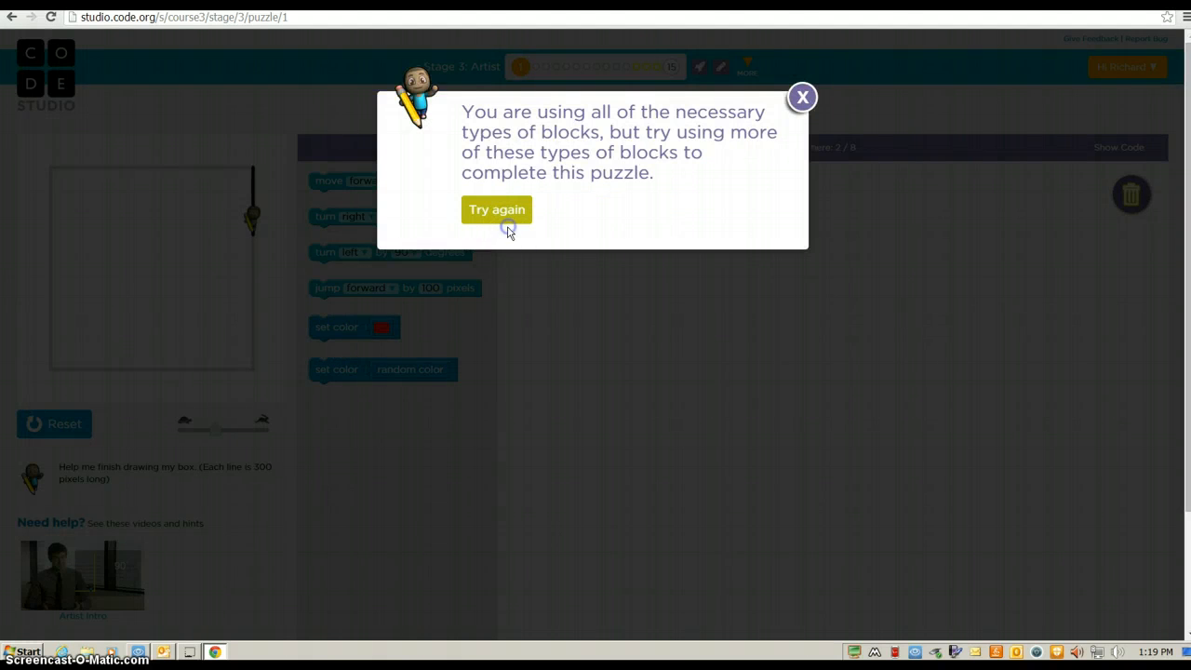
{"action": "left_click", "coordinate": [497, 208]}
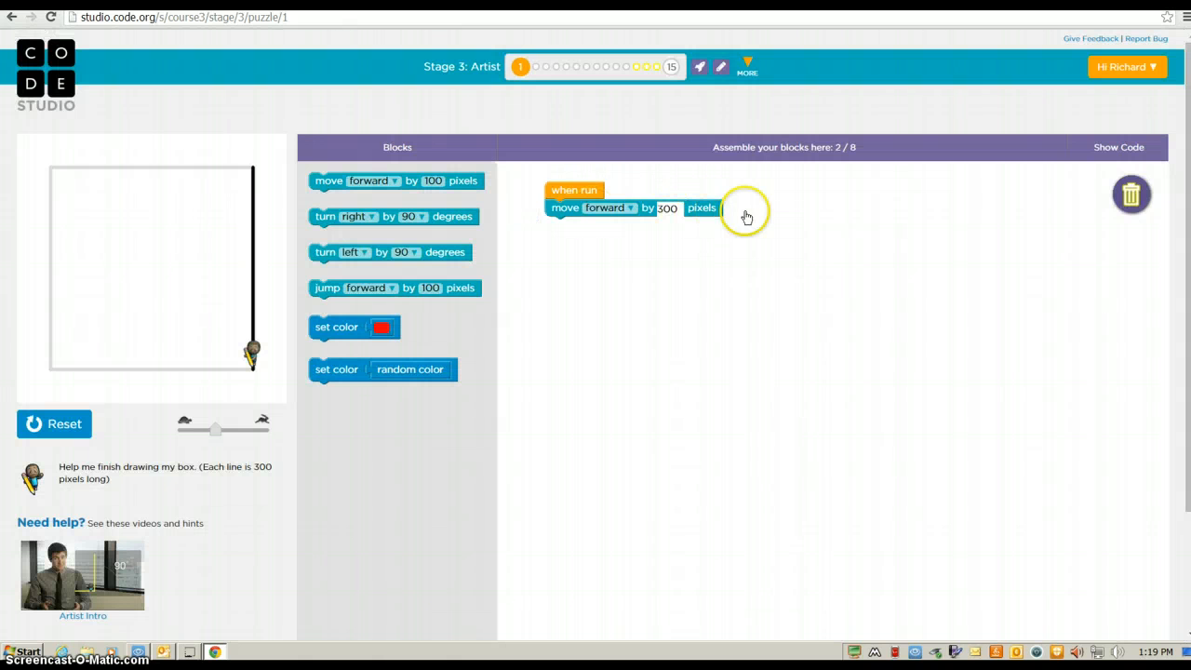
{"action": "mouse_move", "coordinate": [387, 216]}
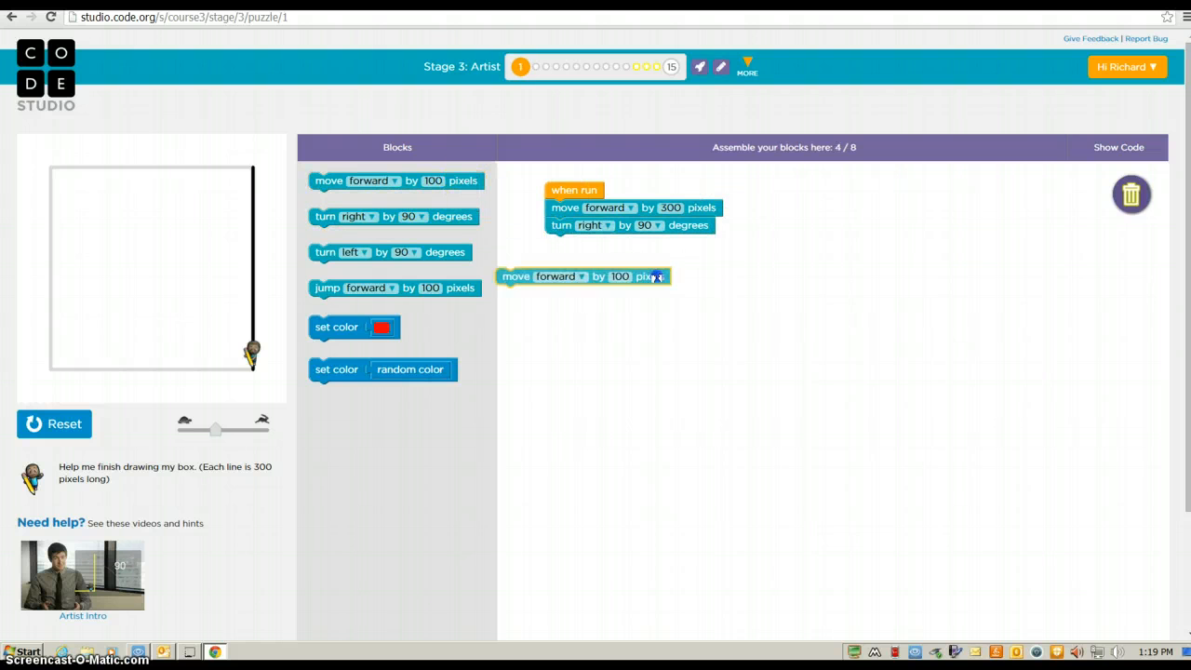
Add the remaining move-300 and turn-right-90 blocks, run the square drawing and continue to Puzzle 2
{"action": "left_click_drag", "start_coordinate": [581, 275], "coordinate": [630, 242]}
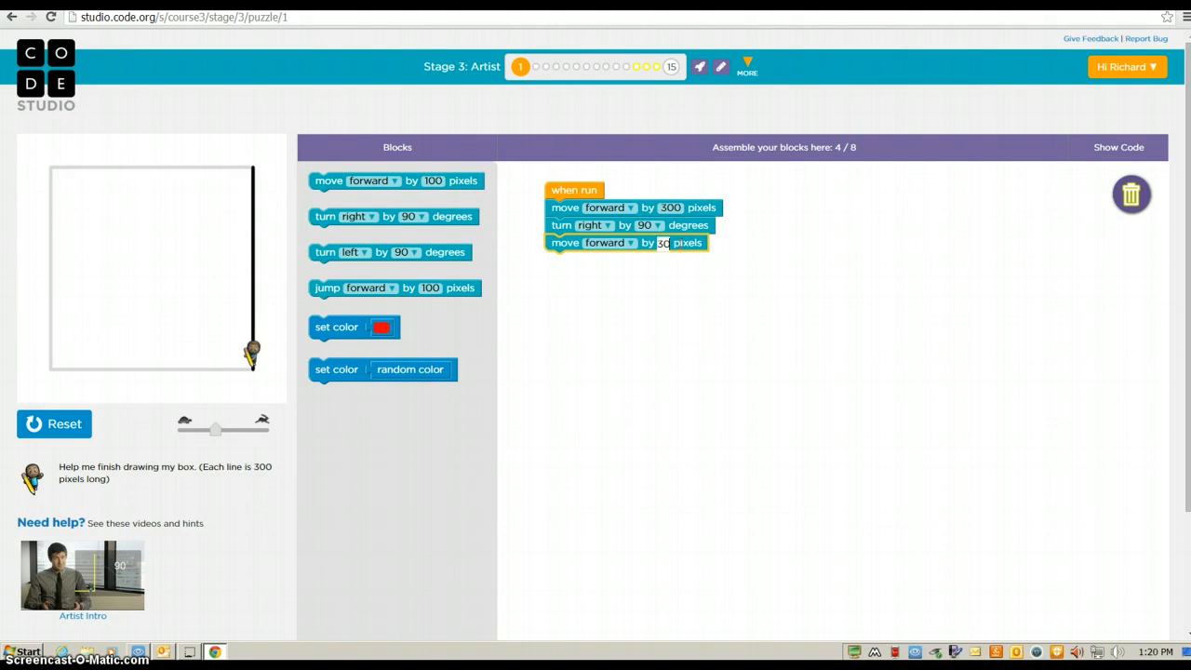
{"action": "left_click_drag", "start_coordinate": [391, 216], "coordinate": [651, 276]}
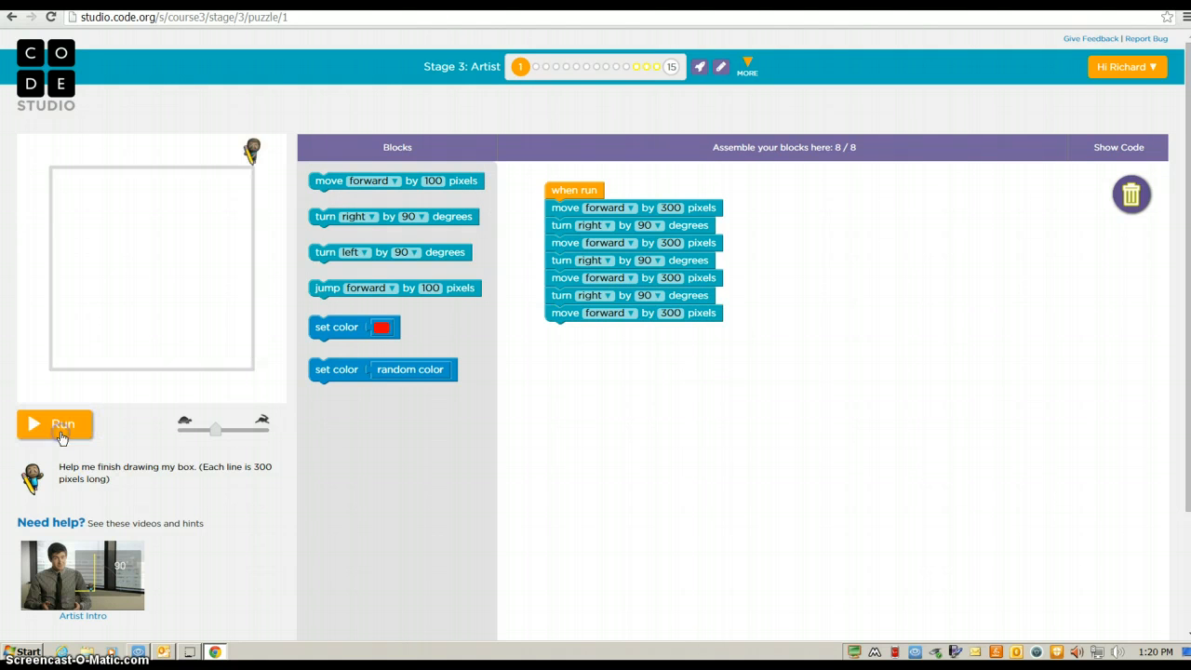
{"action": "left_click", "coordinate": [54, 424]}
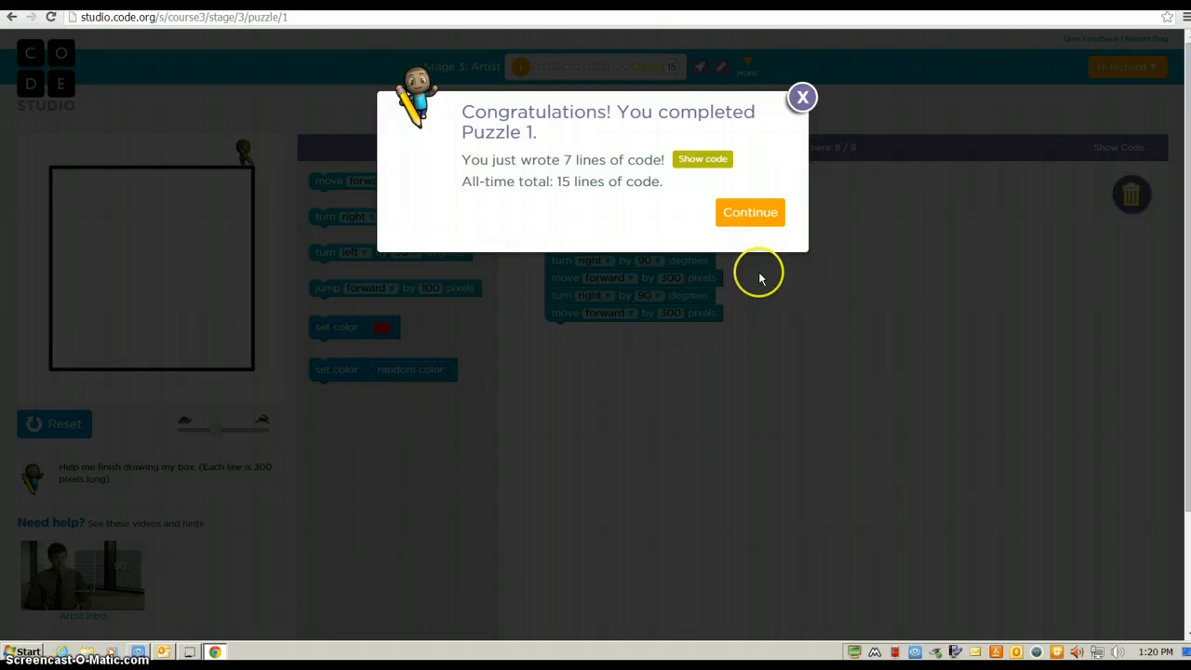
{"action": "left_click", "coordinate": [750, 212]}
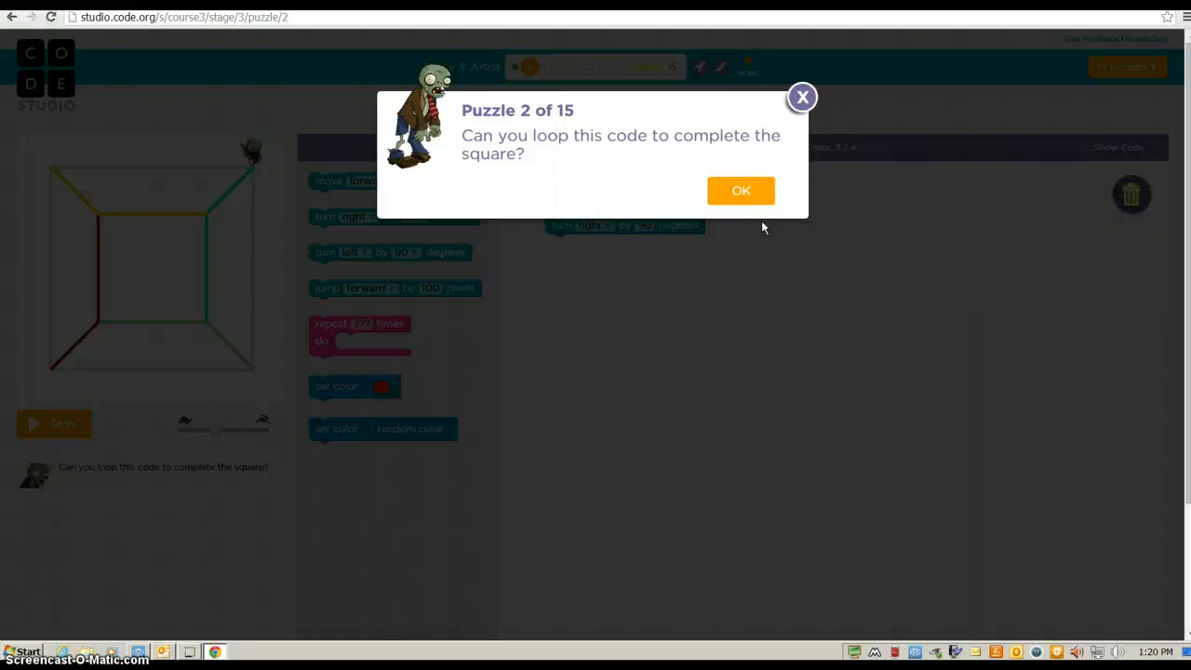
{"action": "mouse_move", "coordinate": [182, 595]}
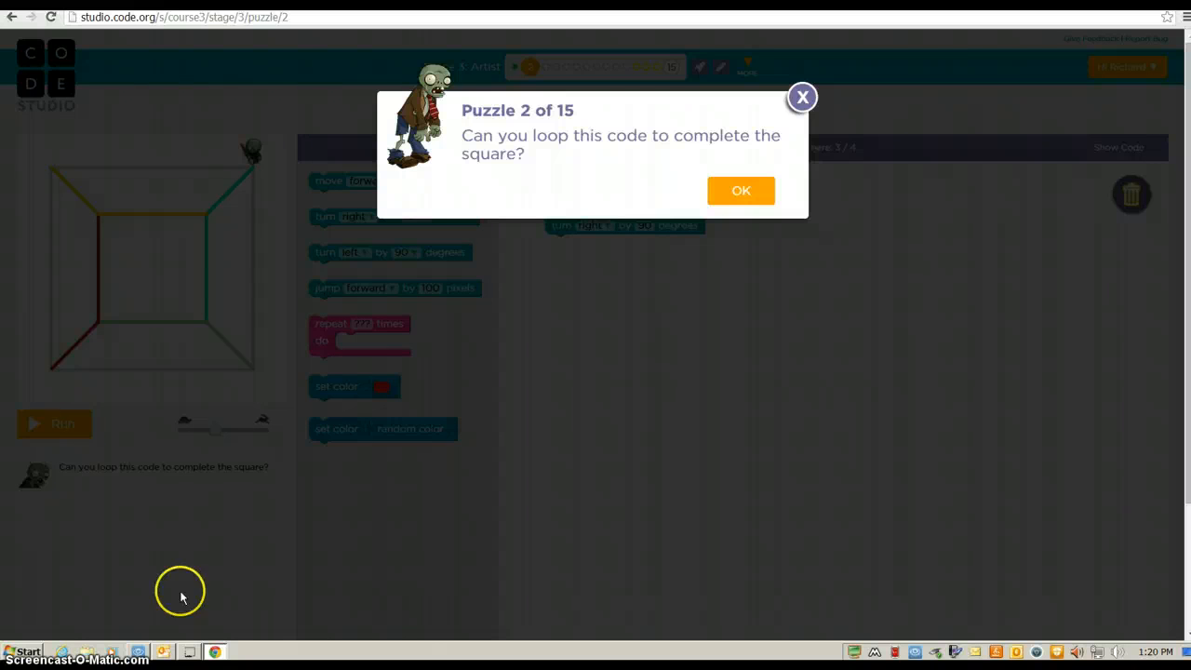